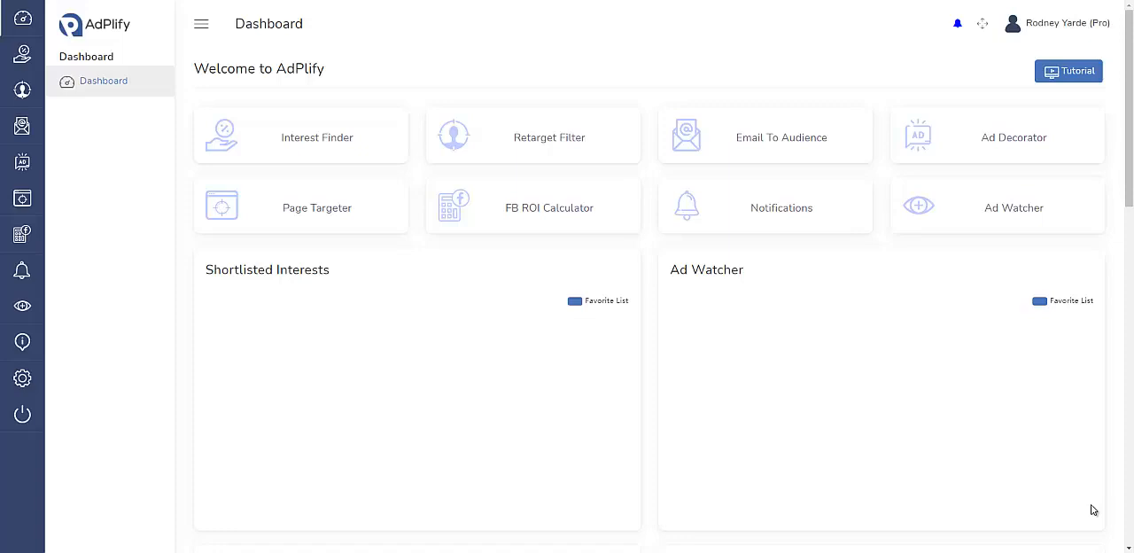
pyautogui.moveTo(522, 106)
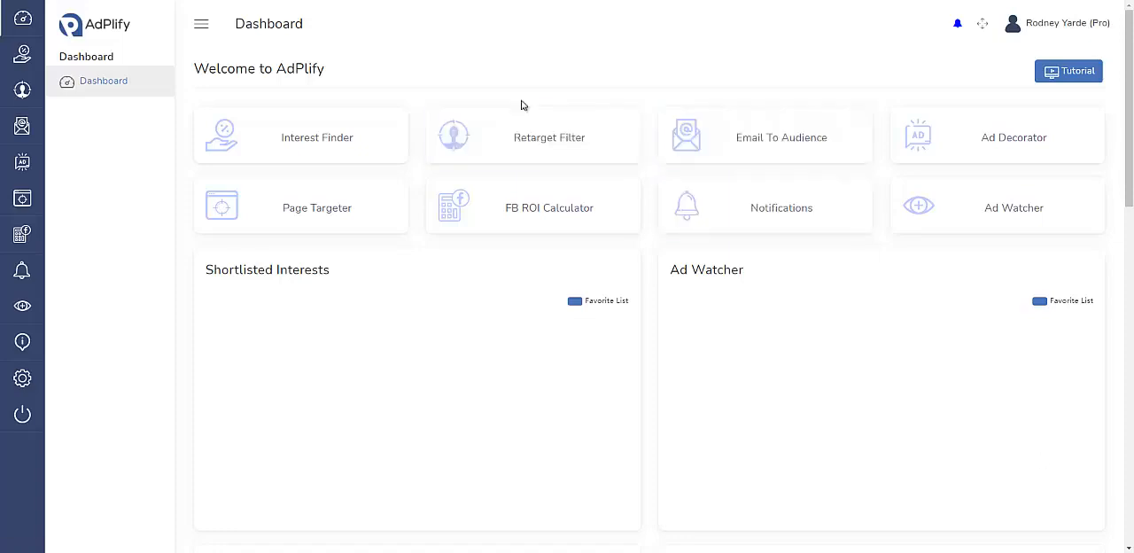
pyautogui.moveTo(502, 81)
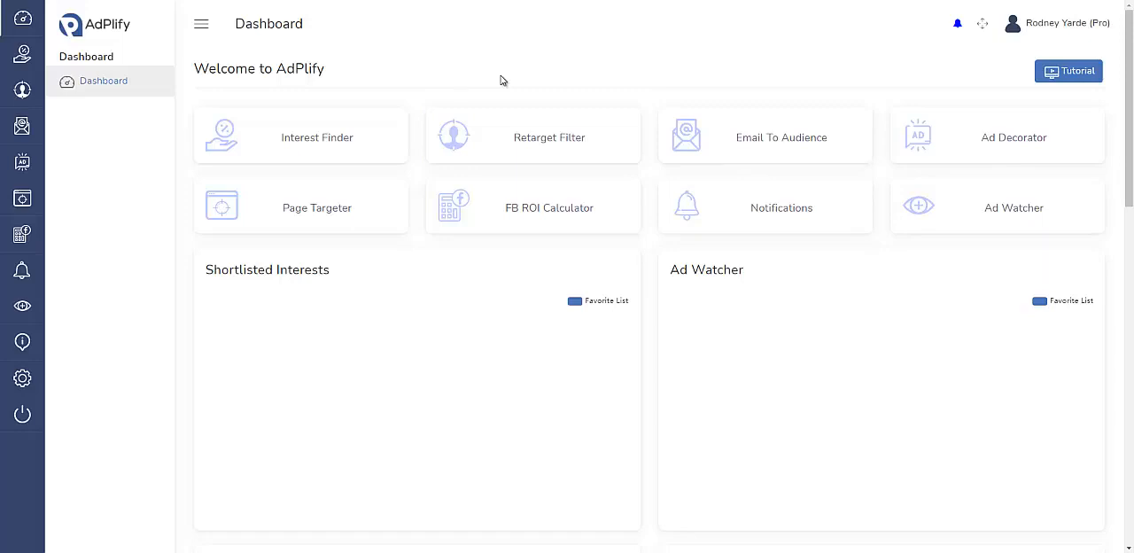
pyautogui.moveTo(316, 136)
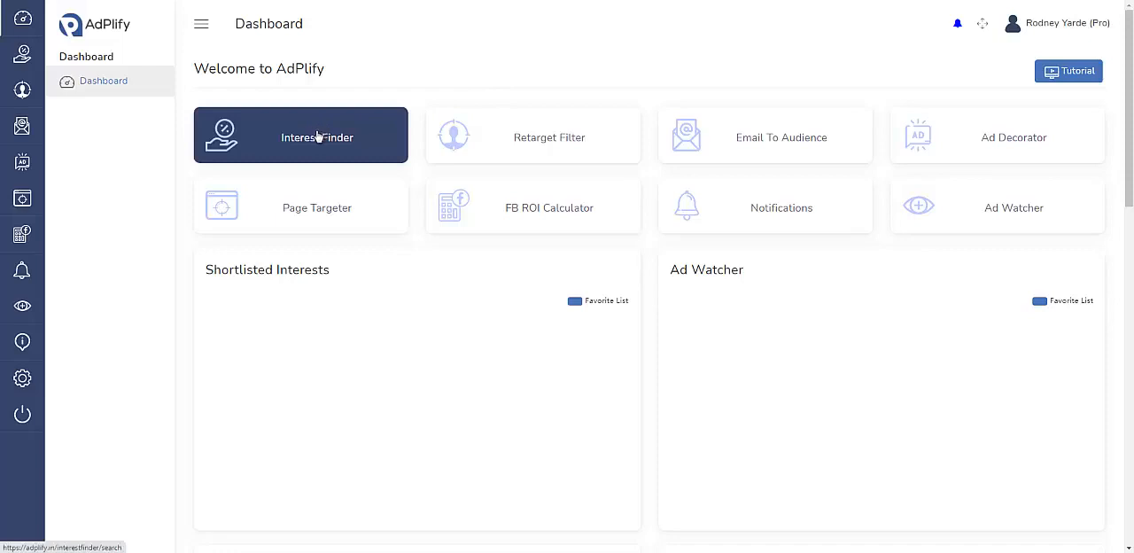
pyautogui.moveTo(458, 78)
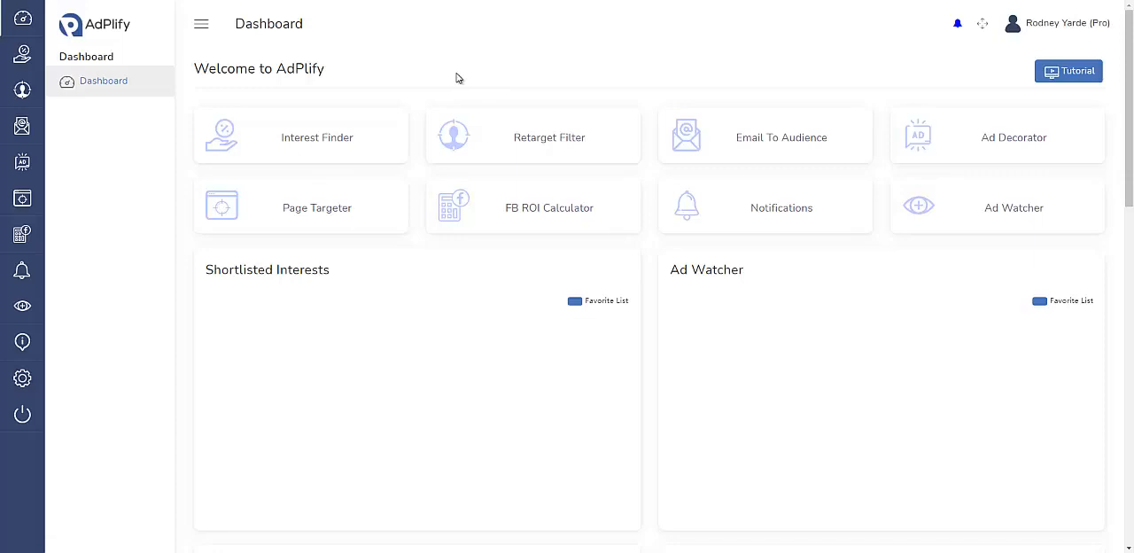
pyautogui.moveTo(316, 138)
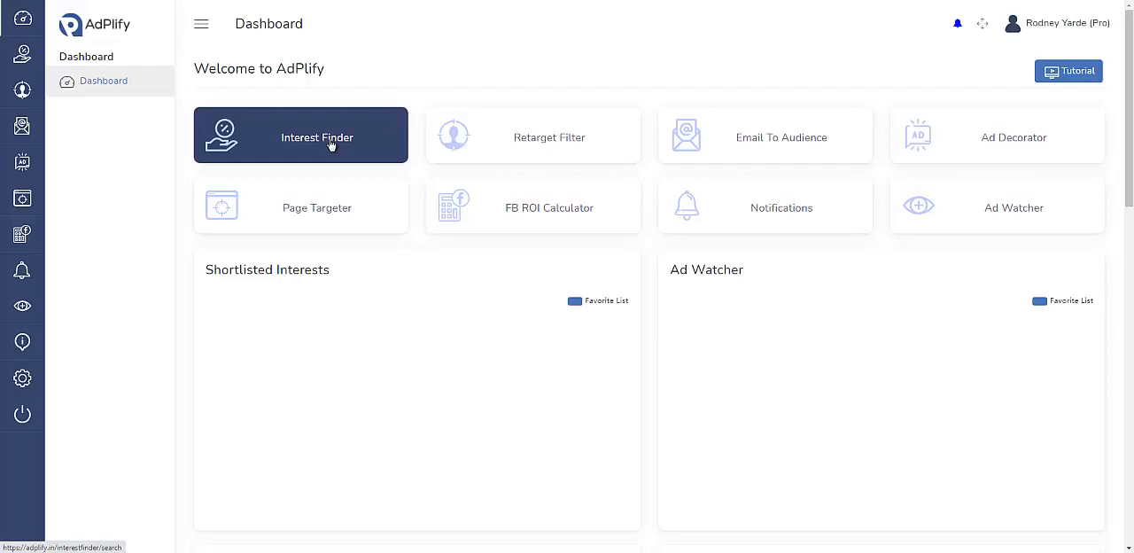
pyautogui.moveTo(434, 71)
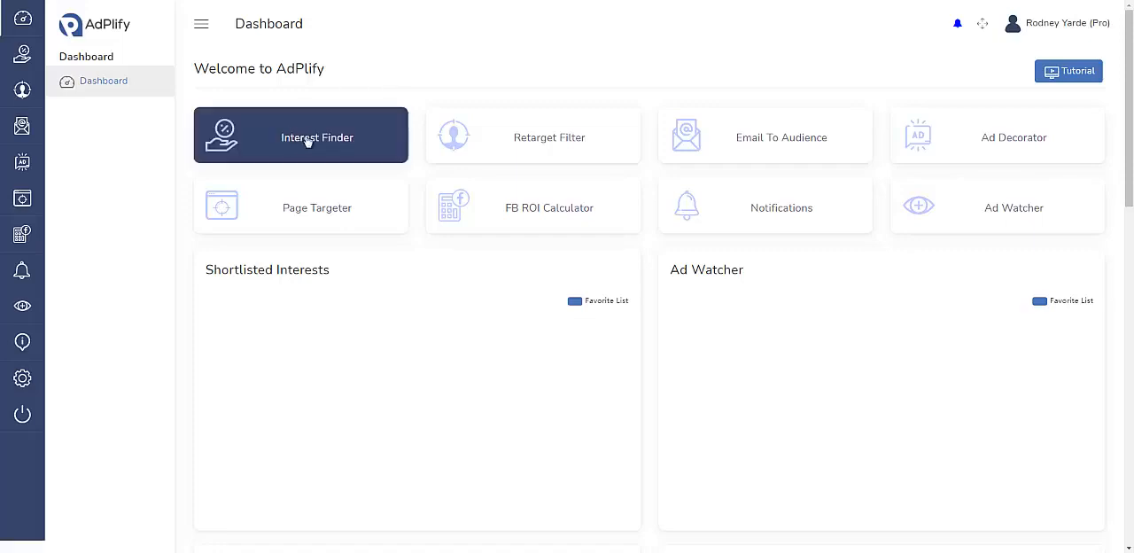
pyautogui.moveTo(484, 96)
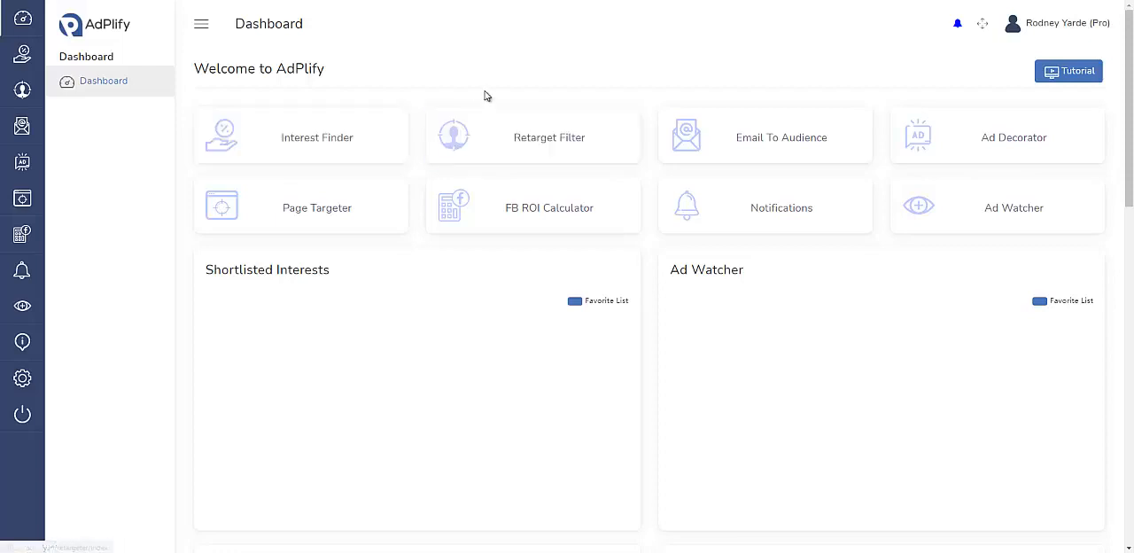
pyautogui.moveTo(460, 109)
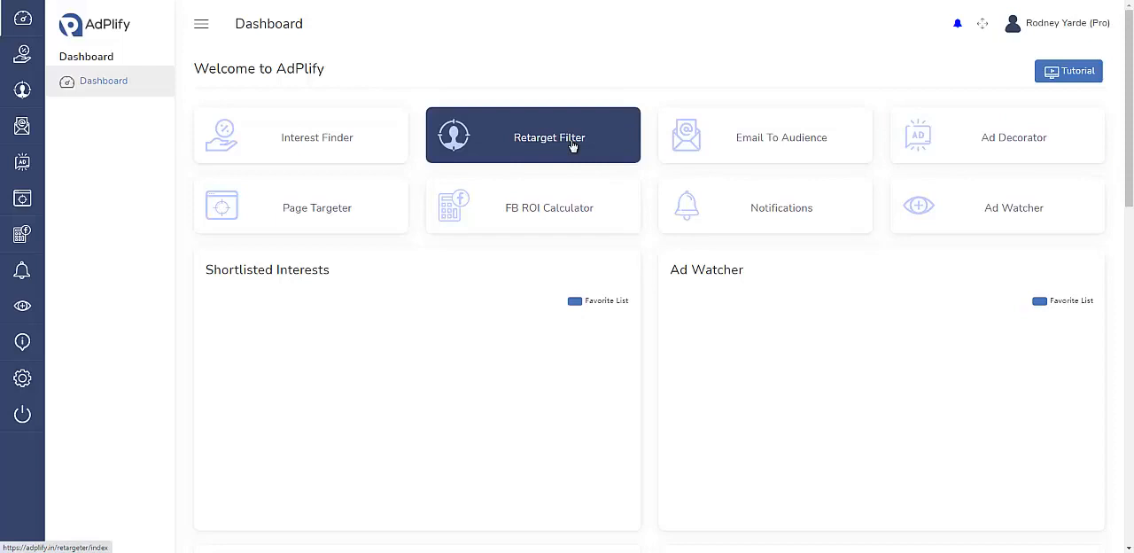
pyautogui.moveTo(763, 135)
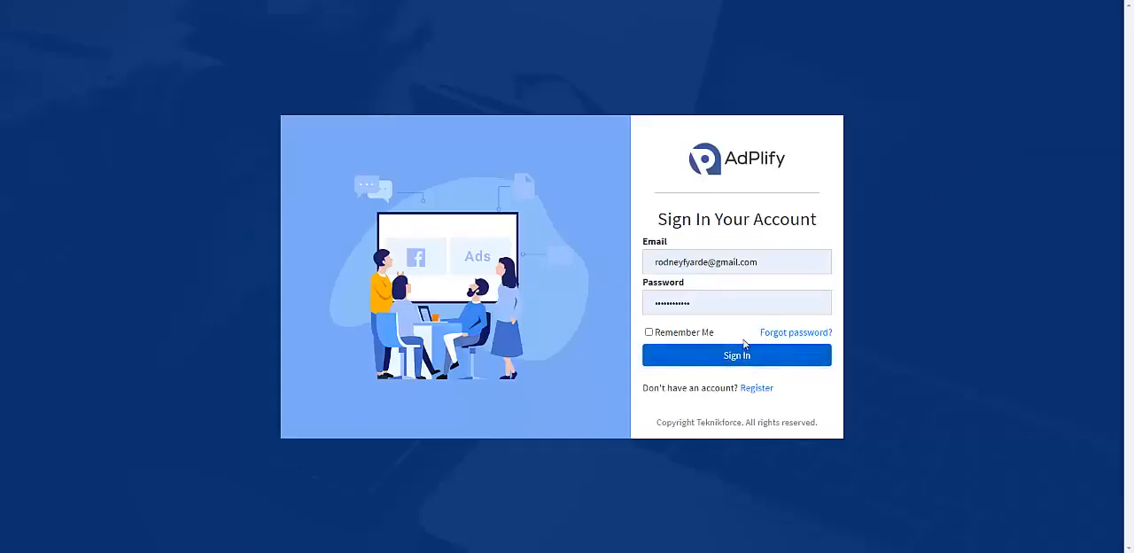
# Step: Open the Ad Decorator and expand the Arrows and Smileys & Emotion emoji categories
pyautogui.click(736, 355)
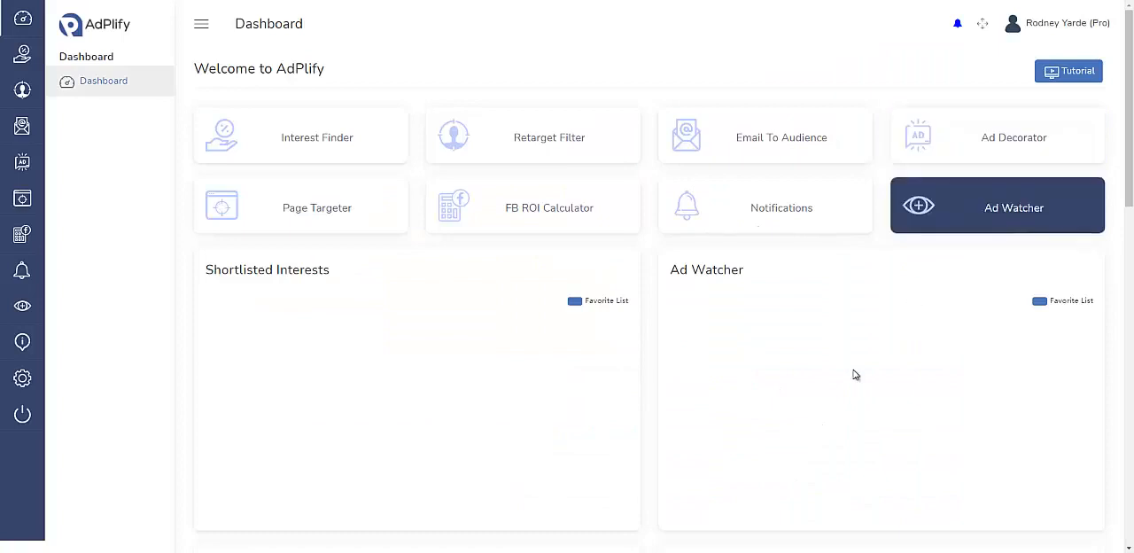
pyautogui.moveTo(981, 140)
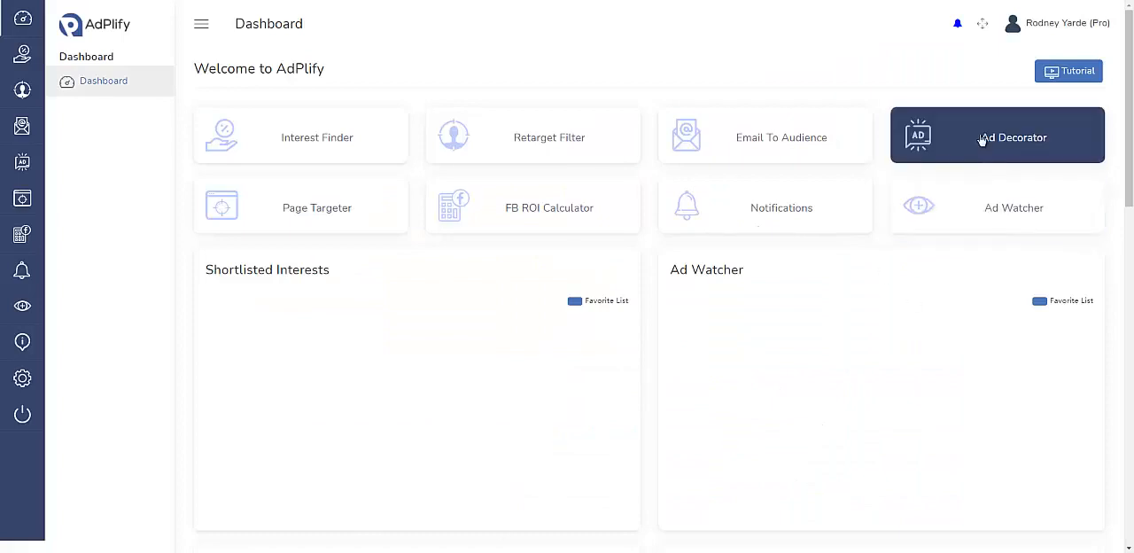
pyautogui.click(995, 134)
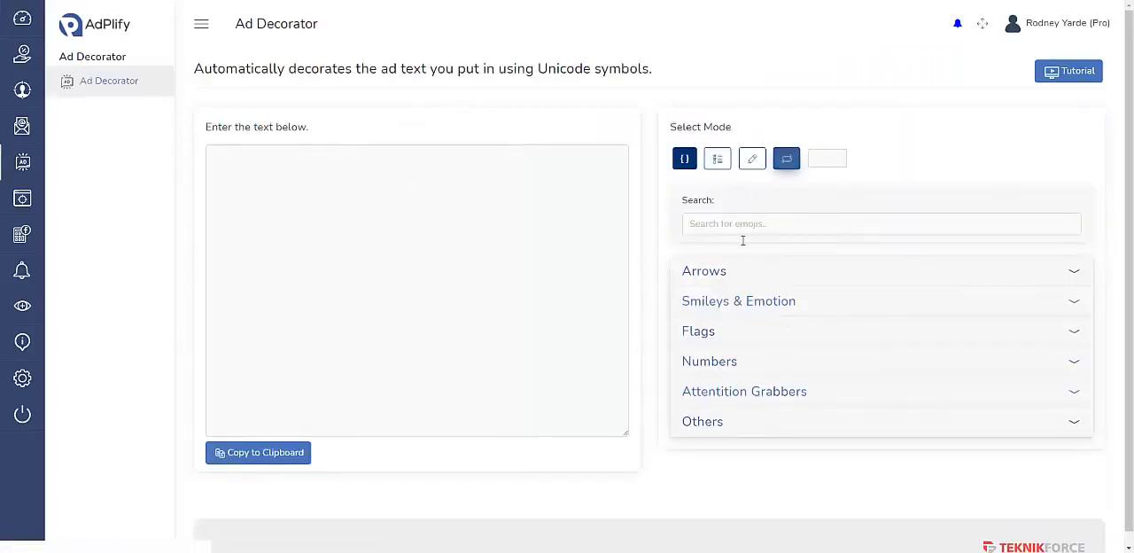
pyautogui.click(880, 271)
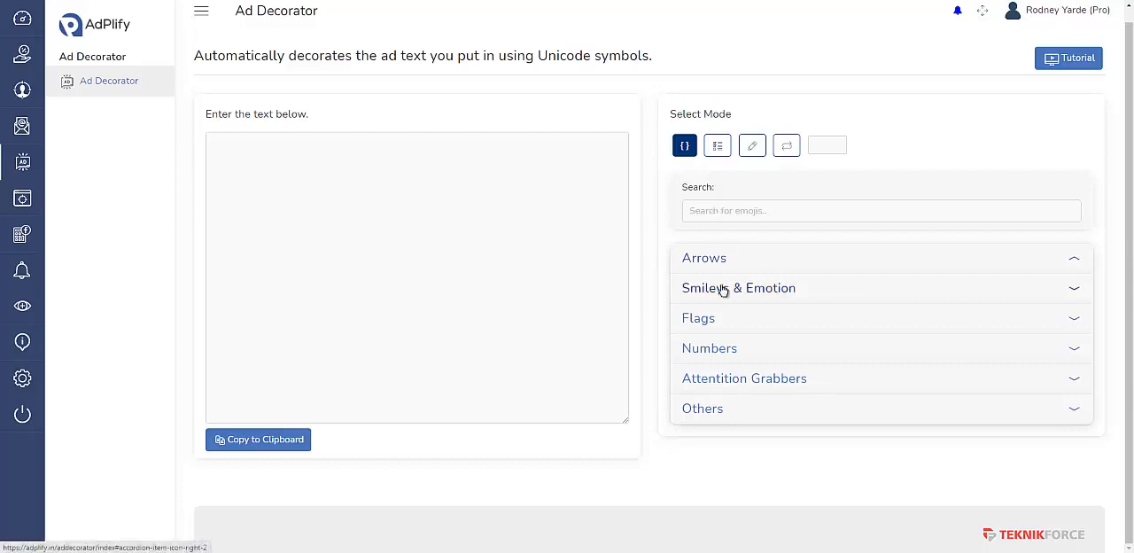
pyautogui.click(738, 287)
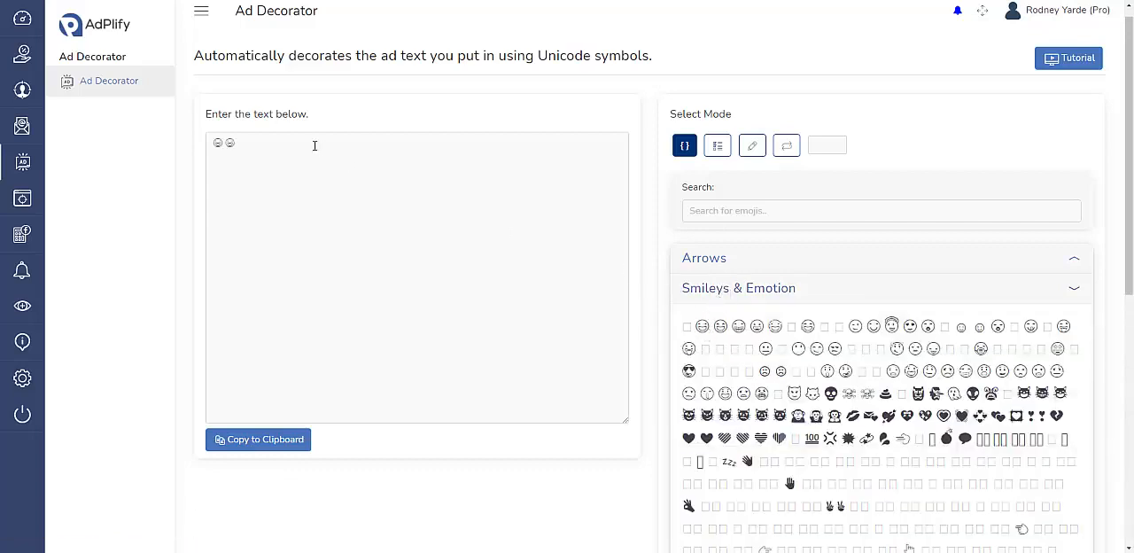
# Step: Scroll through the emoji lists, then return to the AdPlify dashboard
pyautogui.scroll(-3)
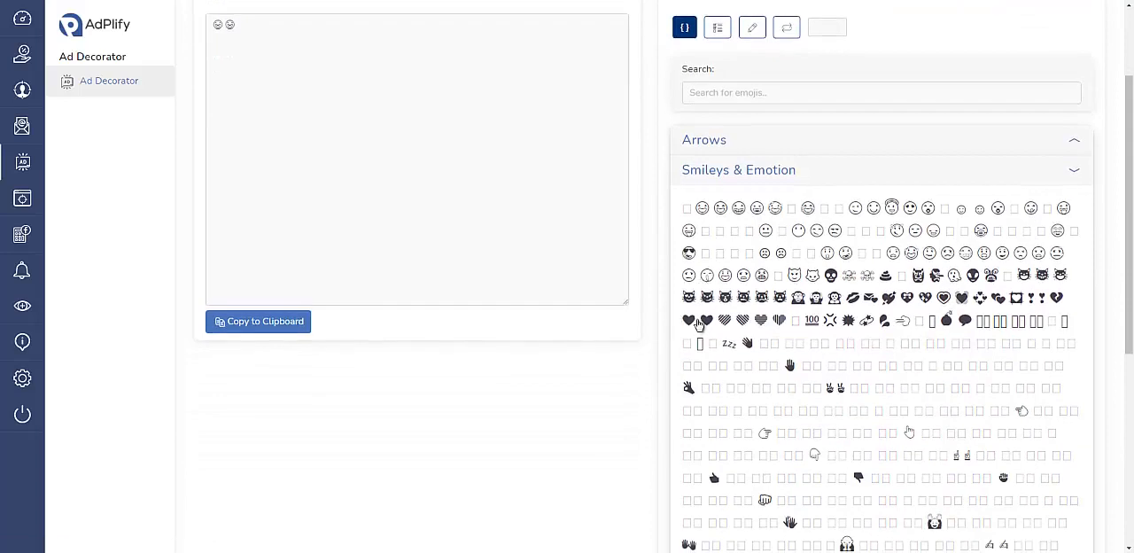
pyautogui.moveTo(644, 282)
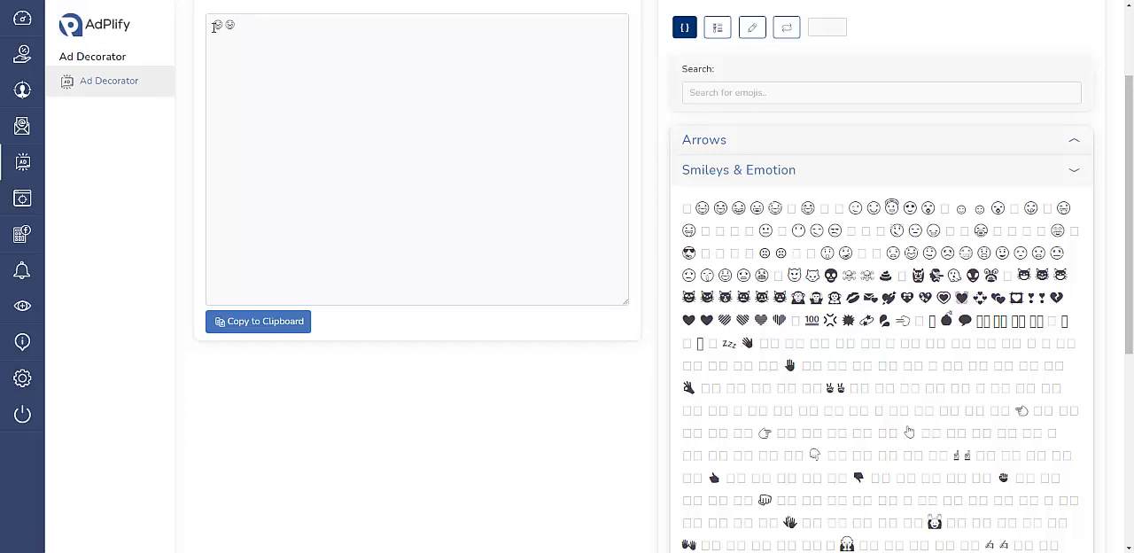
pyautogui.scroll(3)
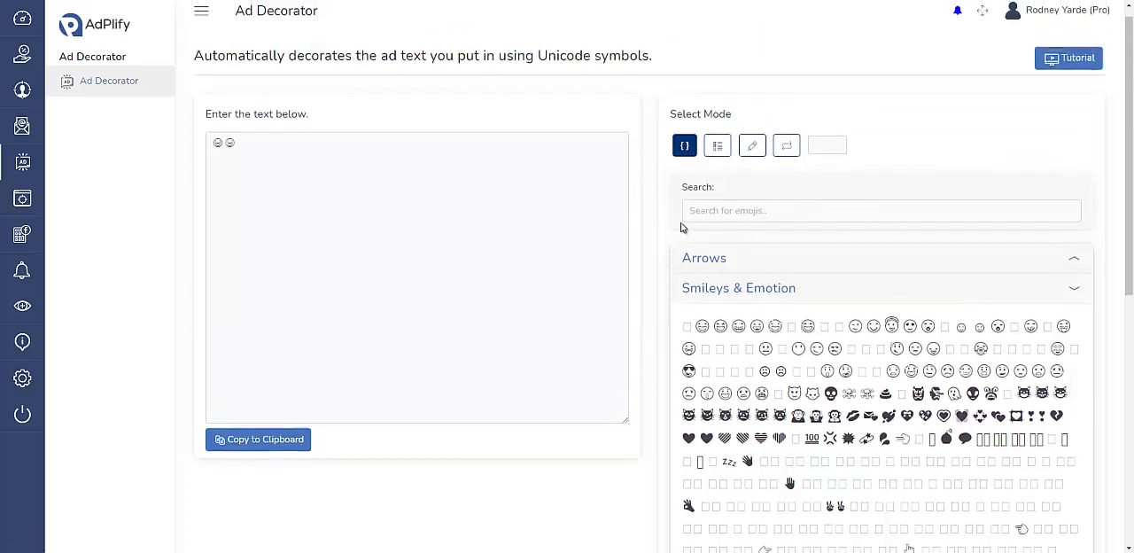
pyautogui.scroll(-3)
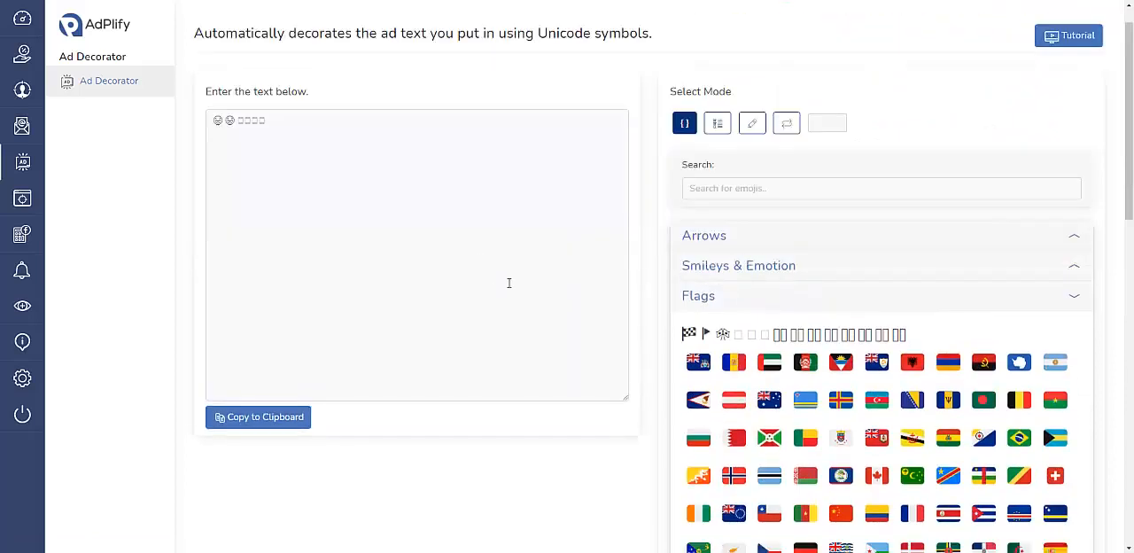
pyautogui.click(22, 53)
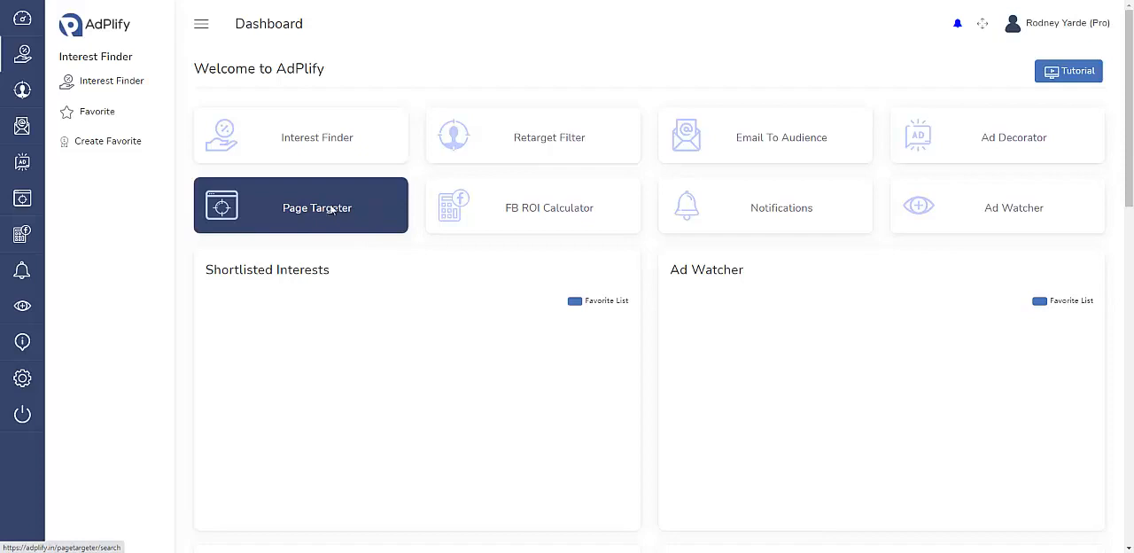
# Step: Search Page Targeter for Facebook pages matching the keyword 'florist'
pyautogui.click(300, 206)
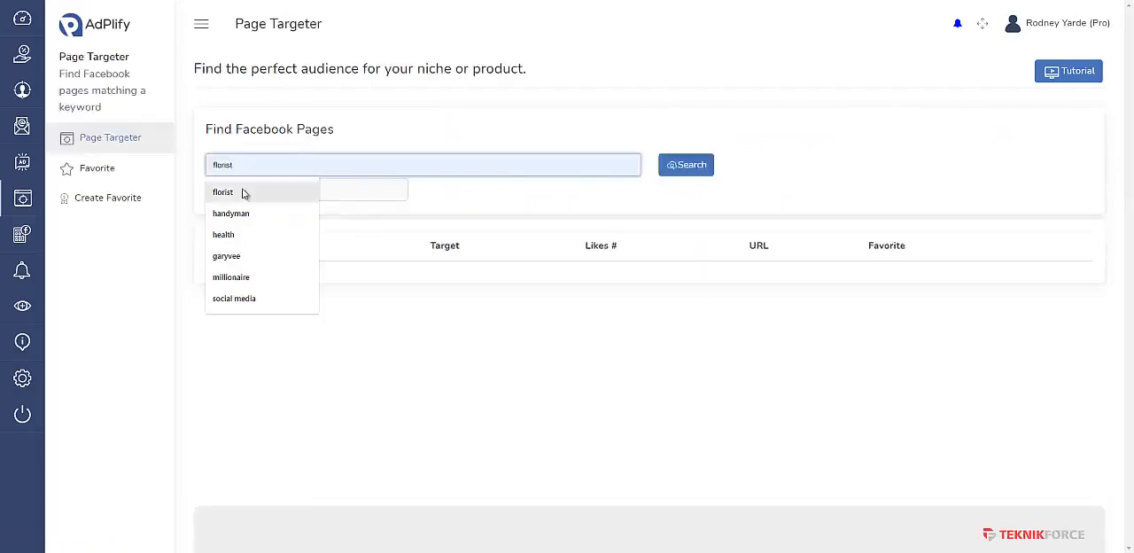
pyautogui.click(685, 164)
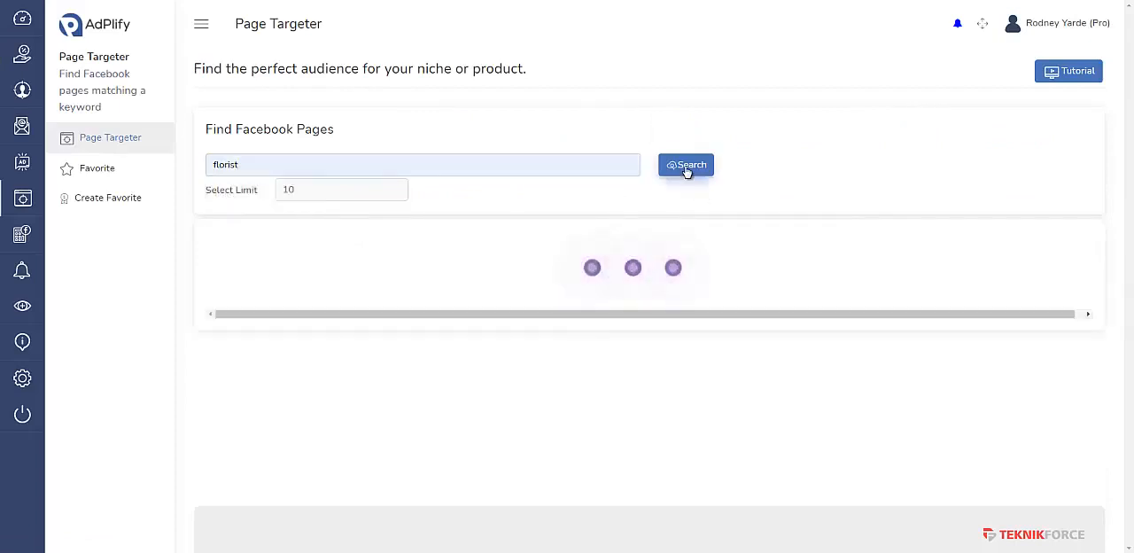
pyautogui.click(686, 165)
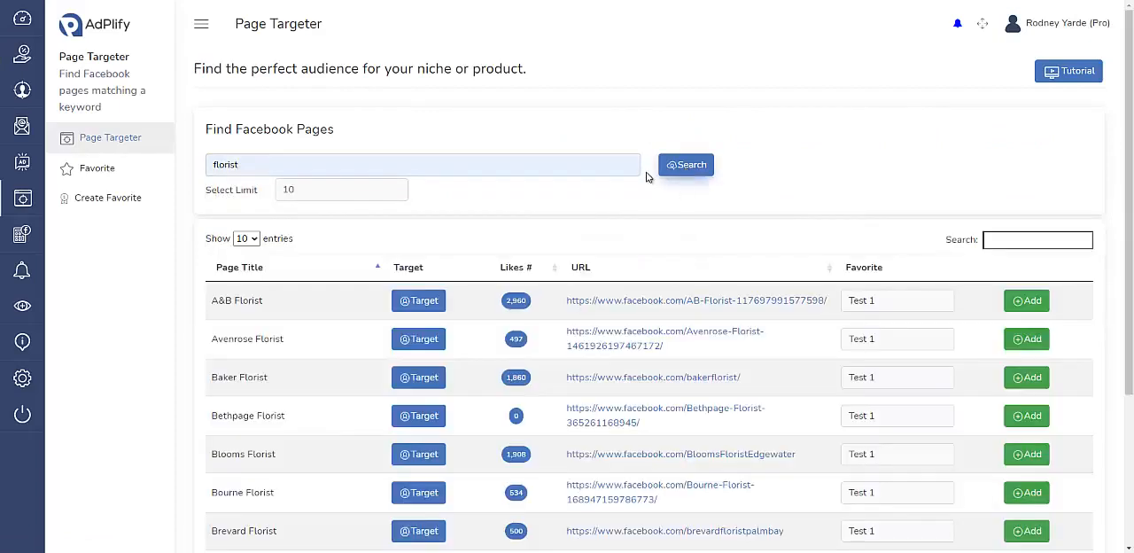
pyautogui.scroll(-3)
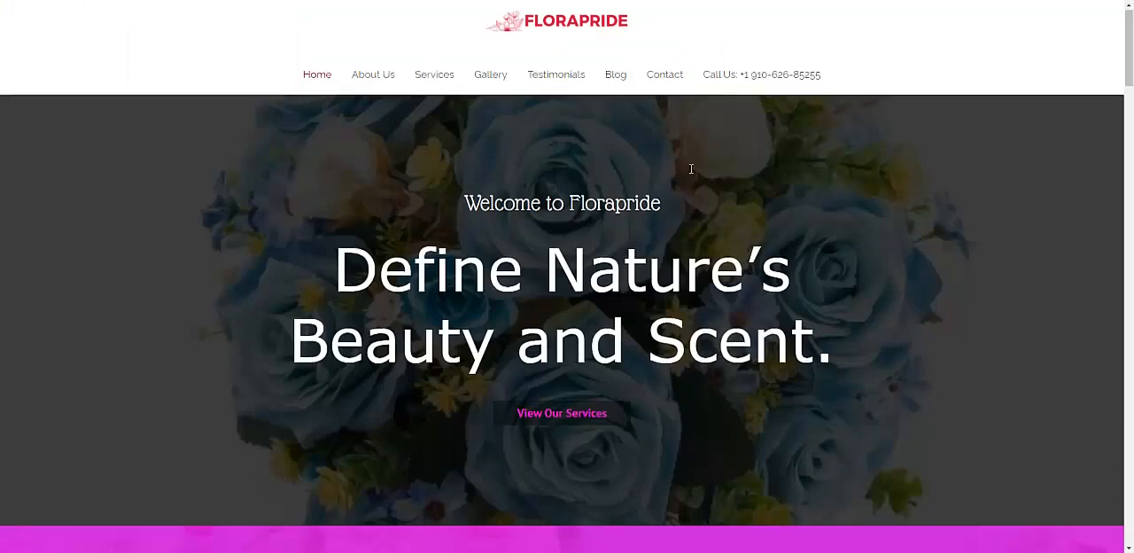
# Step: Scroll the Florapride homepage down to testimonials and Seasonal Specials, then back up
pyautogui.scroll(-3)
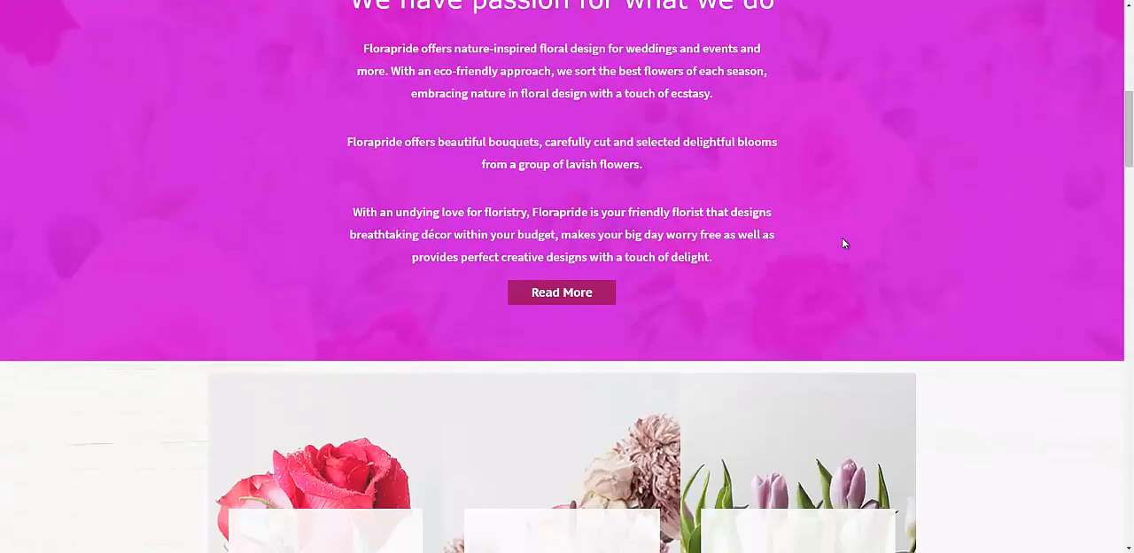
pyautogui.scroll(-3)
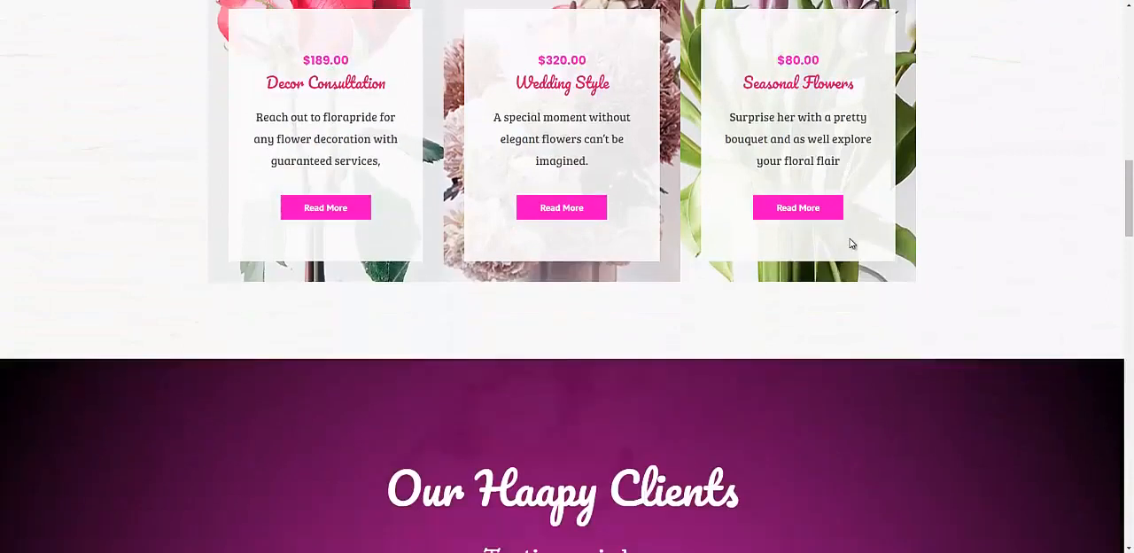
pyautogui.scroll(-3)
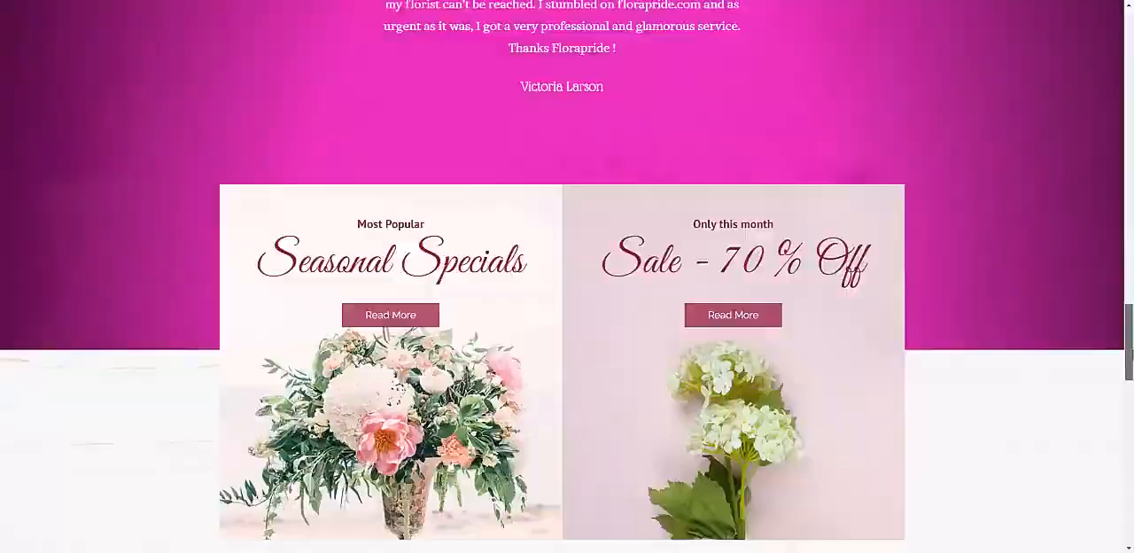
pyautogui.scroll(3)
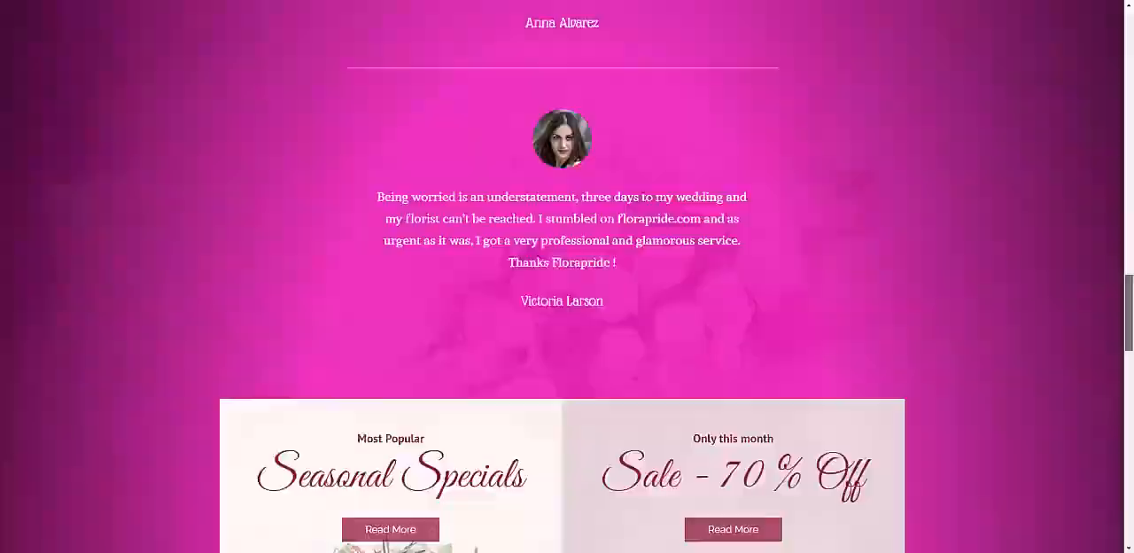
pyautogui.scroll(3)
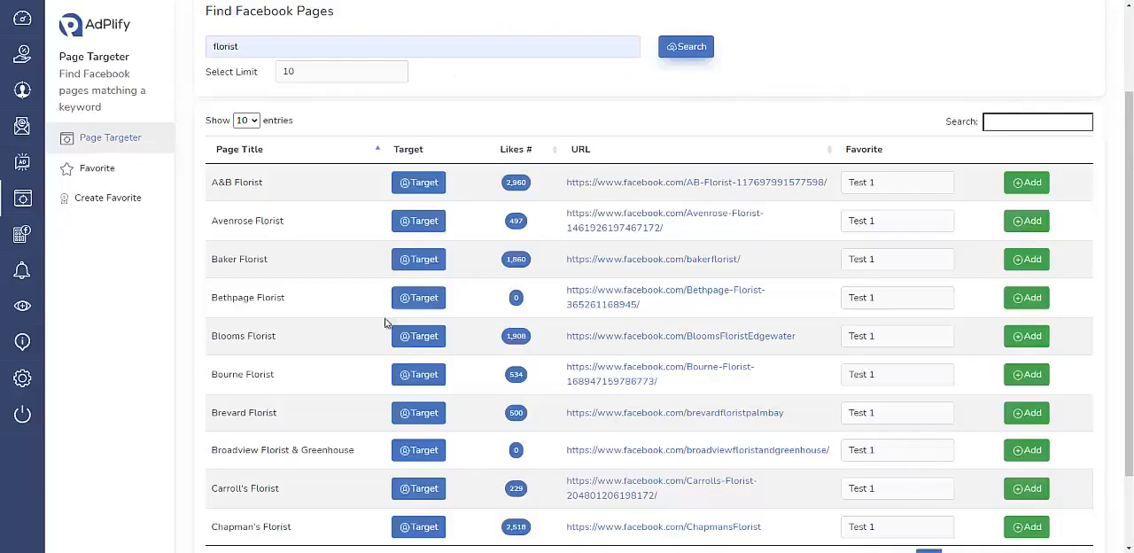
pyautogui.moveTo(239, 335)
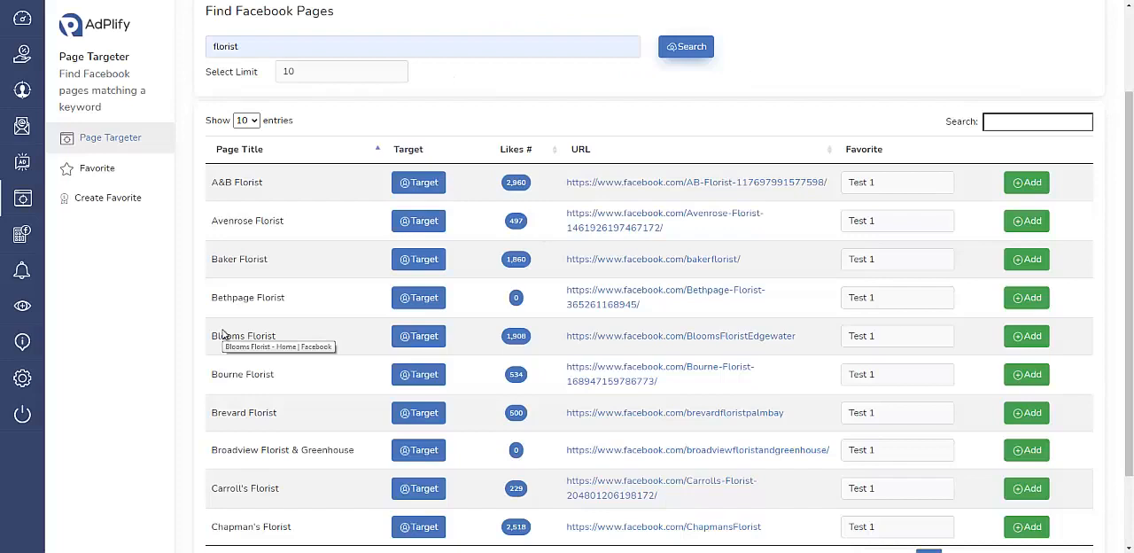
pyautogui.moveTo(297, 356)
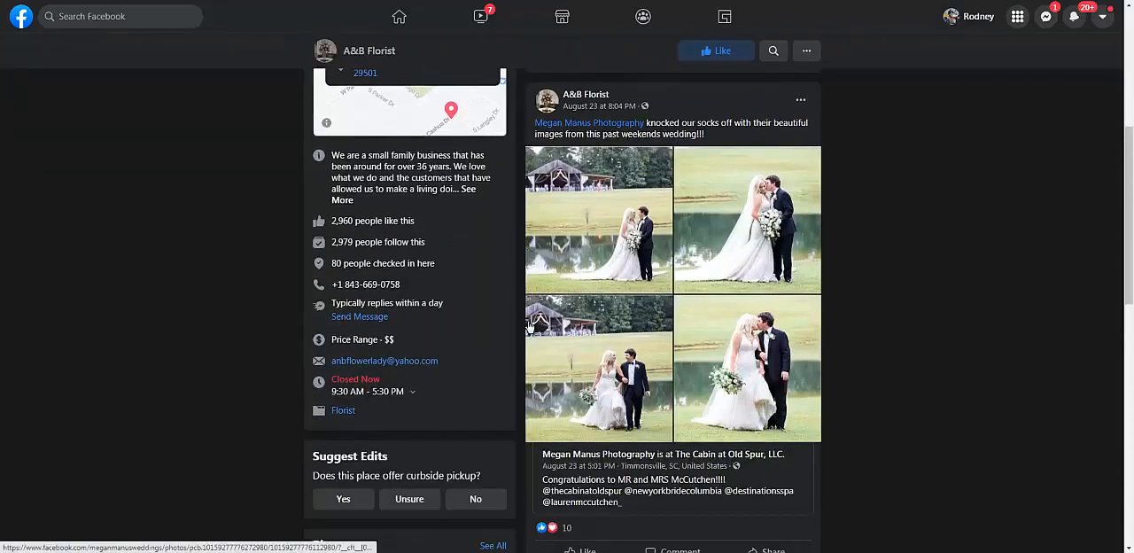
pyautogui.moveTo(385, 361)
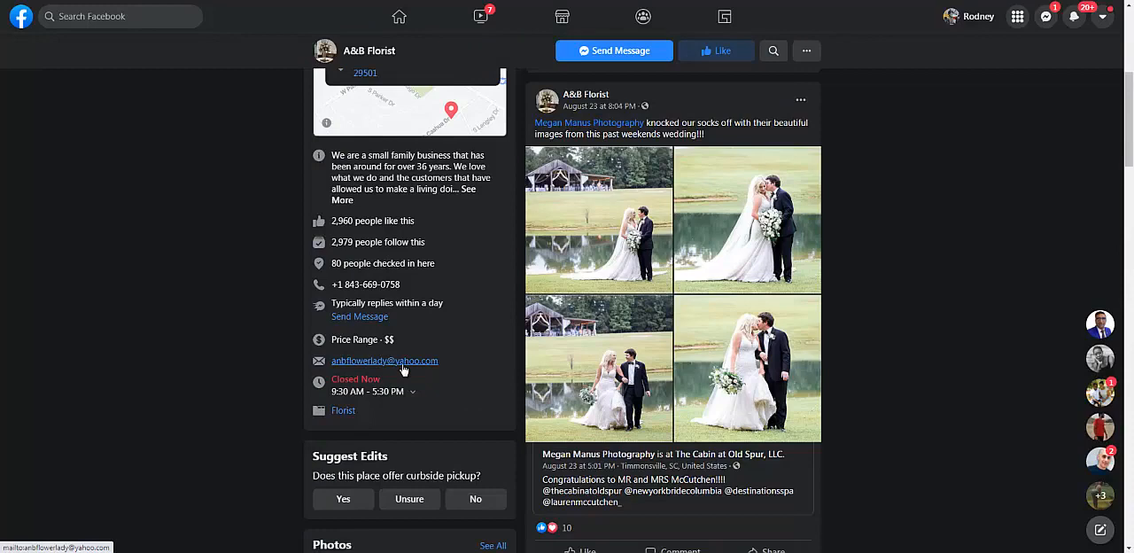
# Step: Scroll through A&B Florist's About details, Photos, Videos and post feed
pyautogui.scroll(-3)
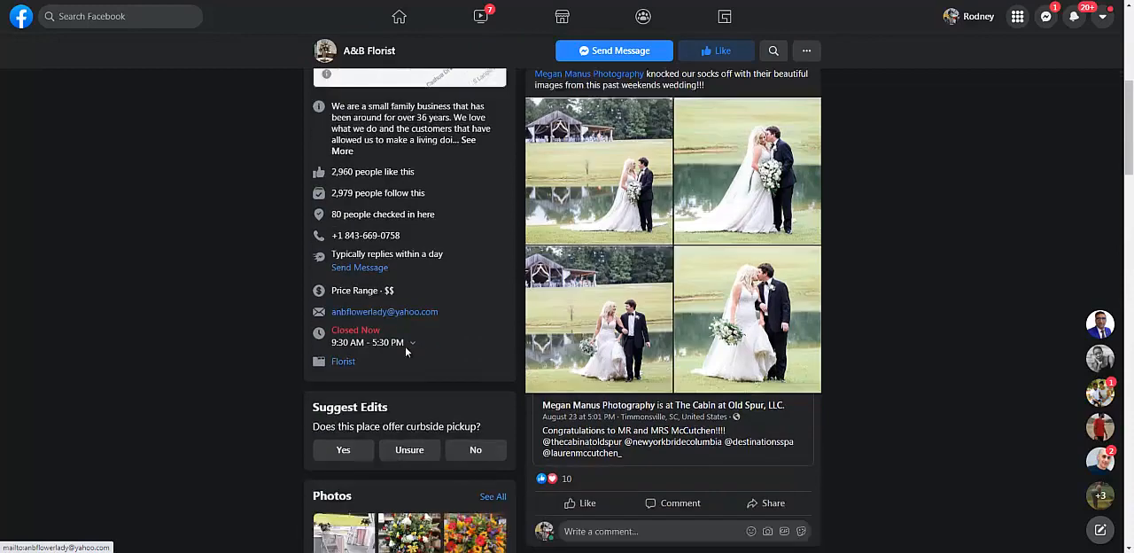
pyautogui.scroll(-3)
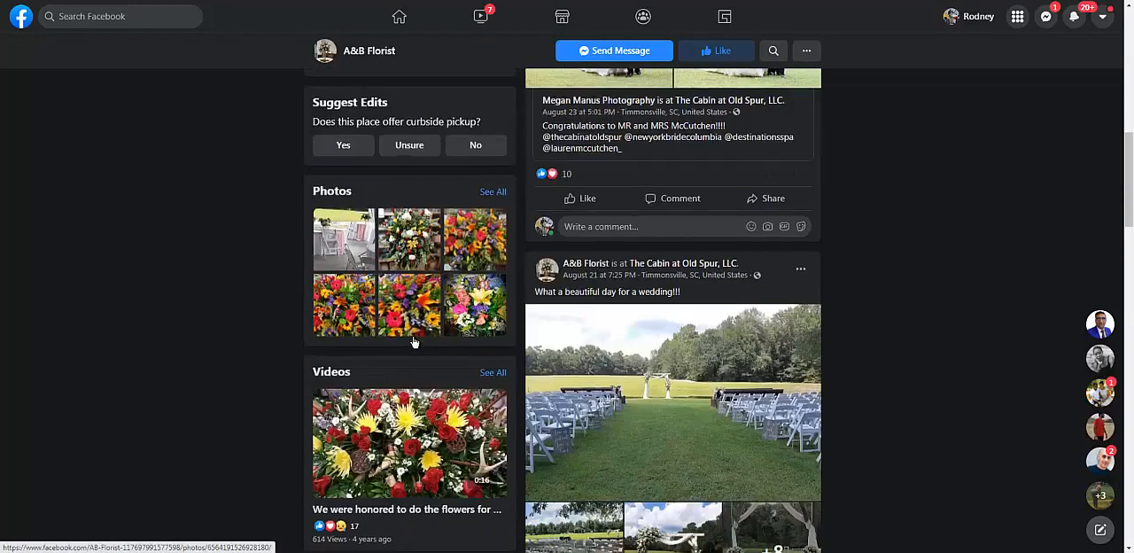
pyautogui.scroll(3)
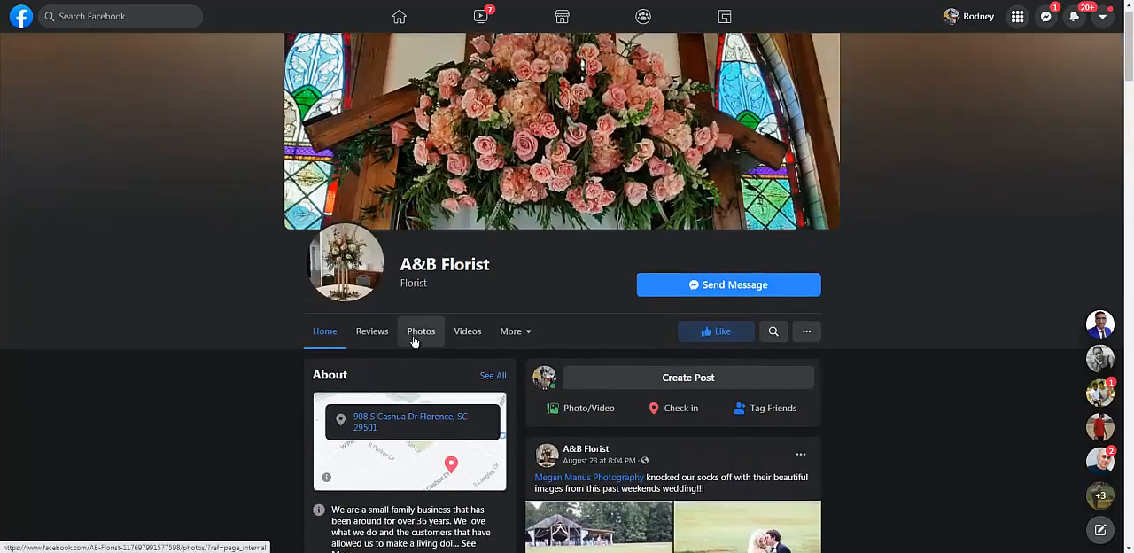
pyautogui.scroll(-3)
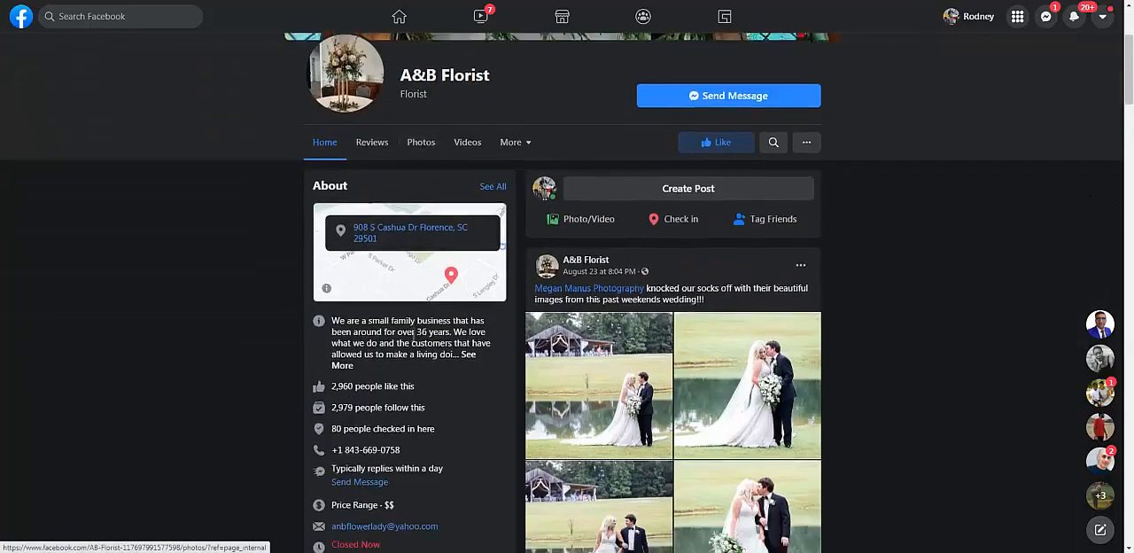
pyautogui.scroll(-3)
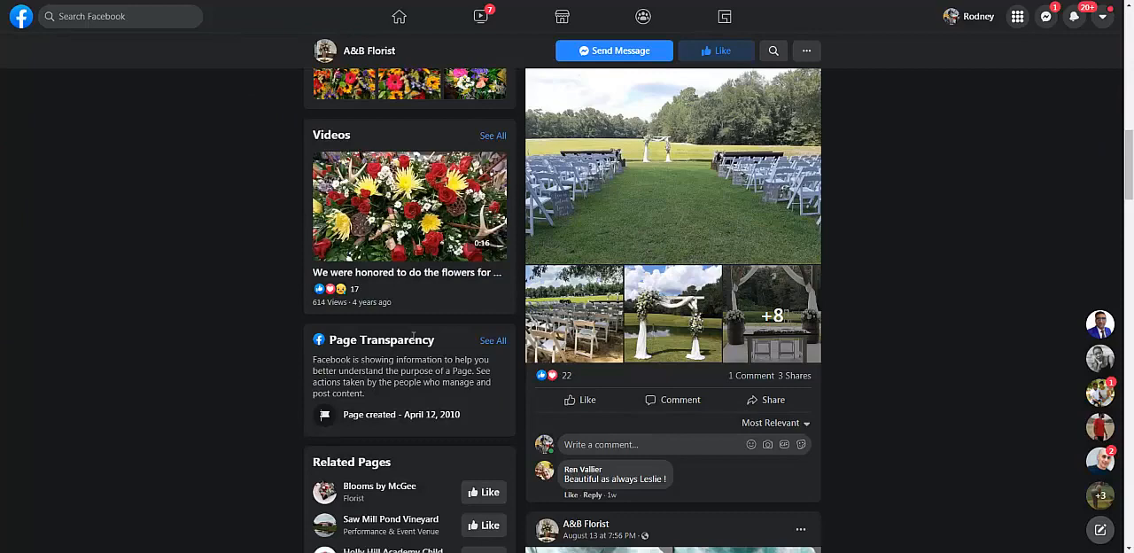
pyautogui.scroll(-3)
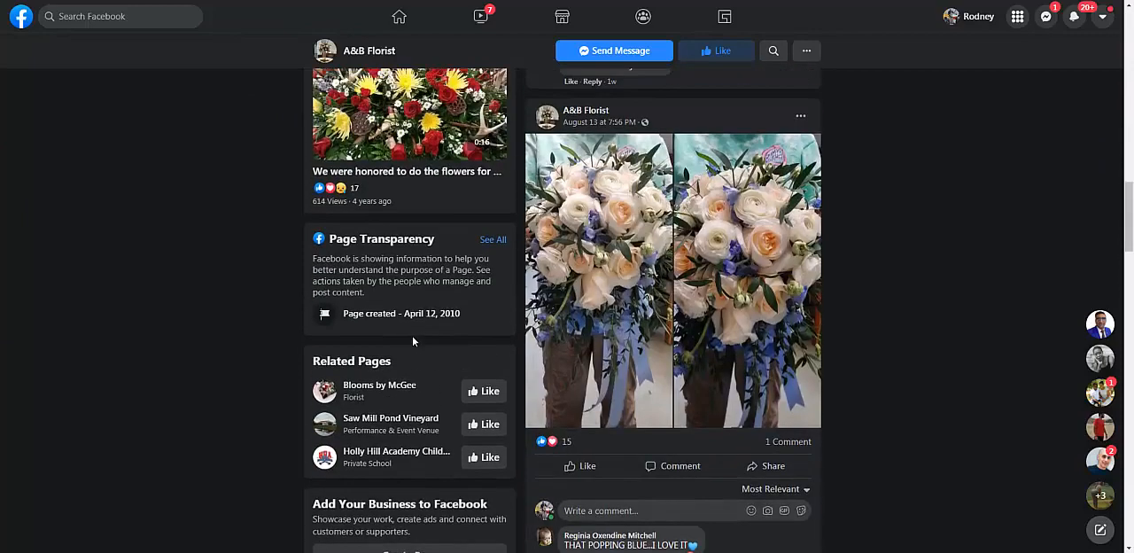
pyautogui.scroll(3)
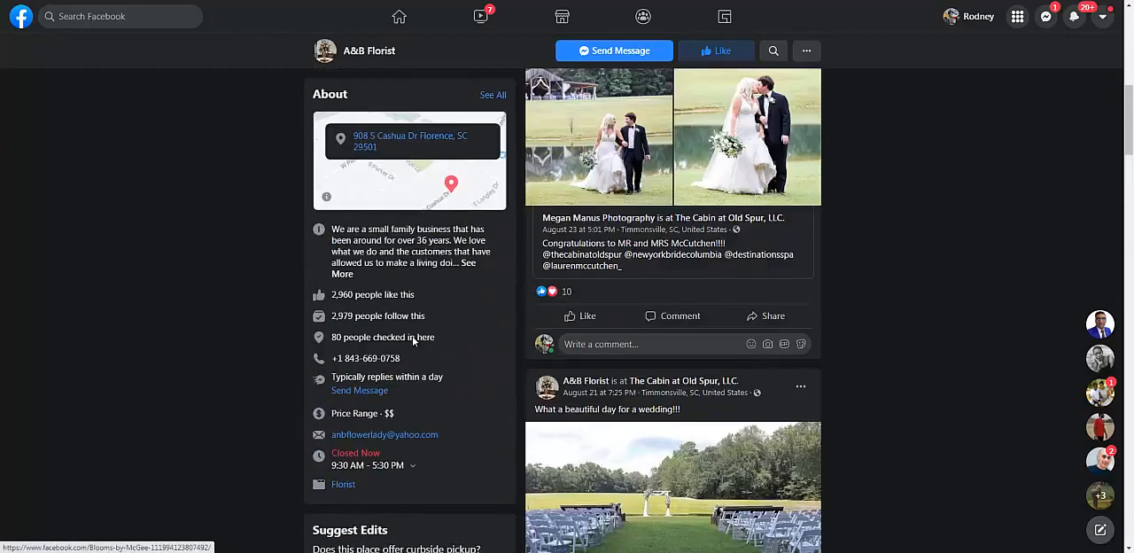
pyautogui.scroll(3)
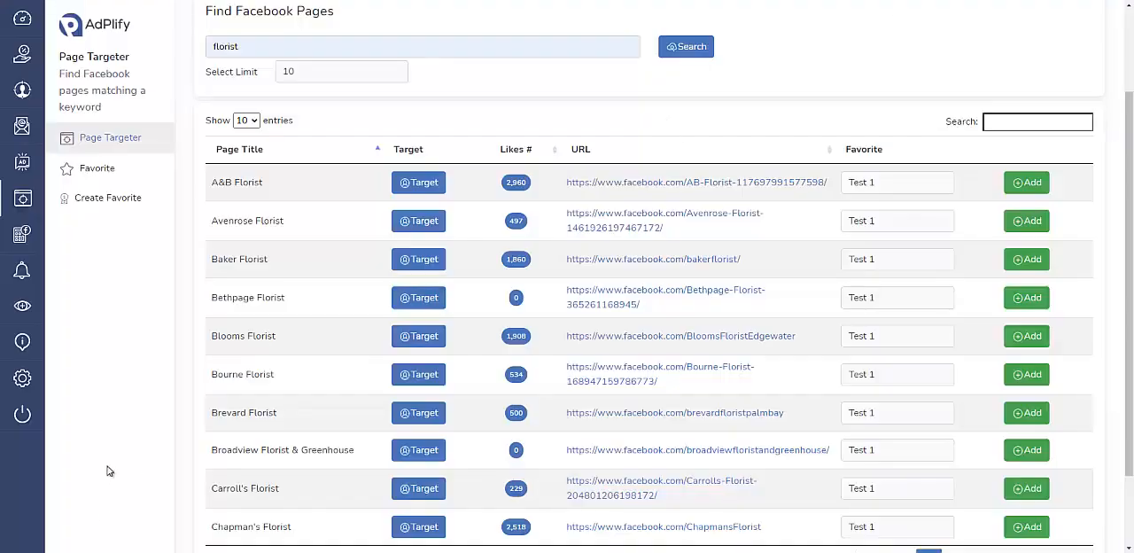
pyautogui.moveTo(266, 357)
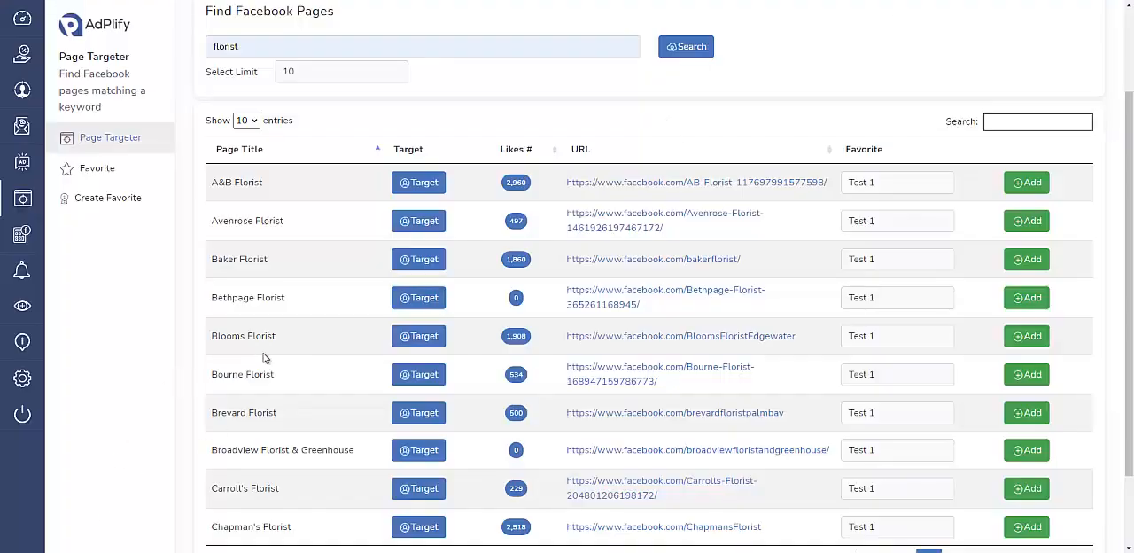
# Step: Open the Blooms Florist Facebook page in a new tab
pyautogui.rightClick(680, 335)
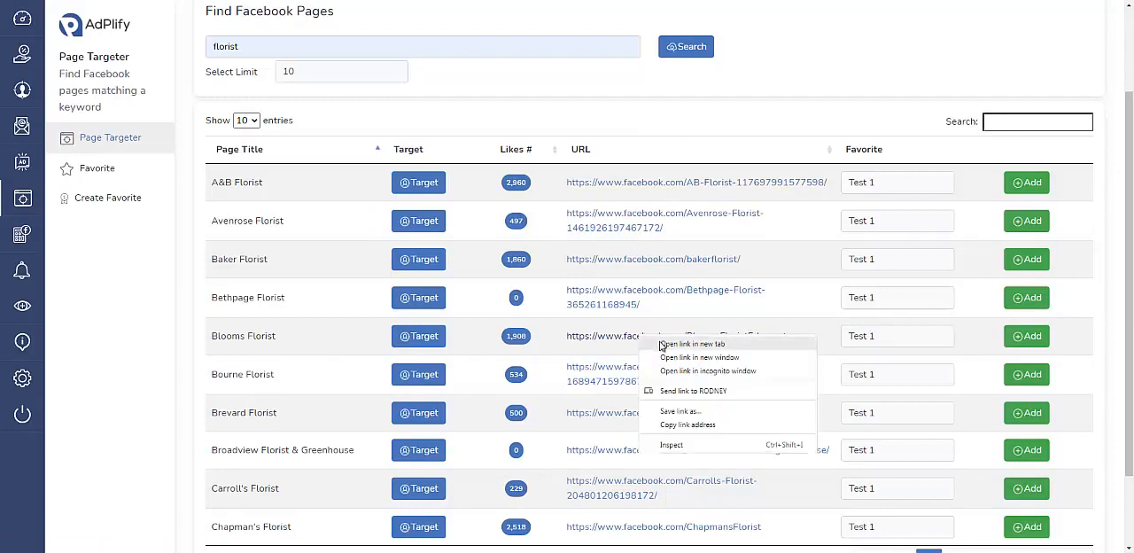
pyautogui.click(692, 343)
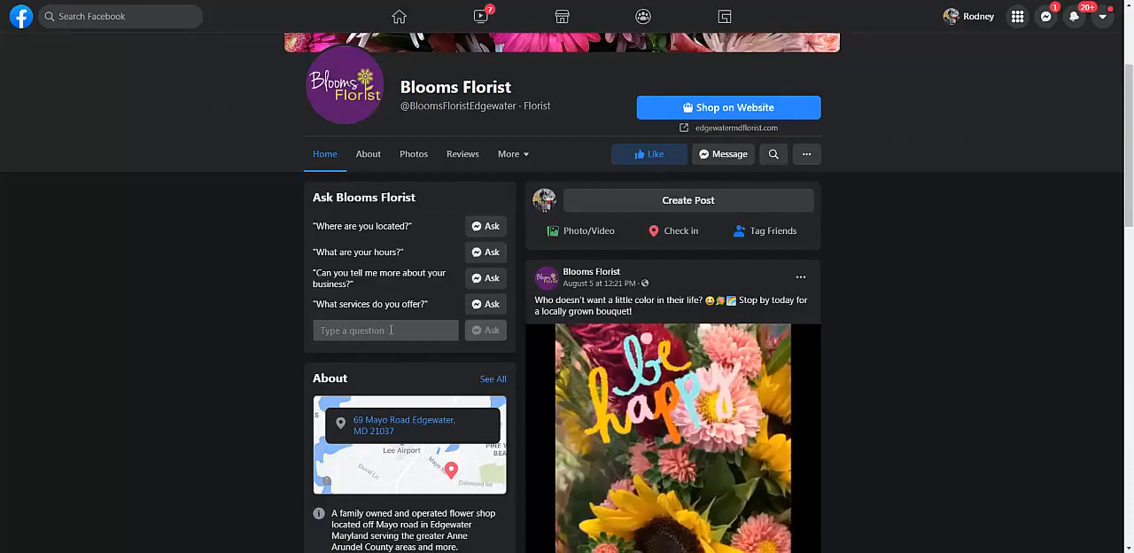
pyautogui.scroll(-3)
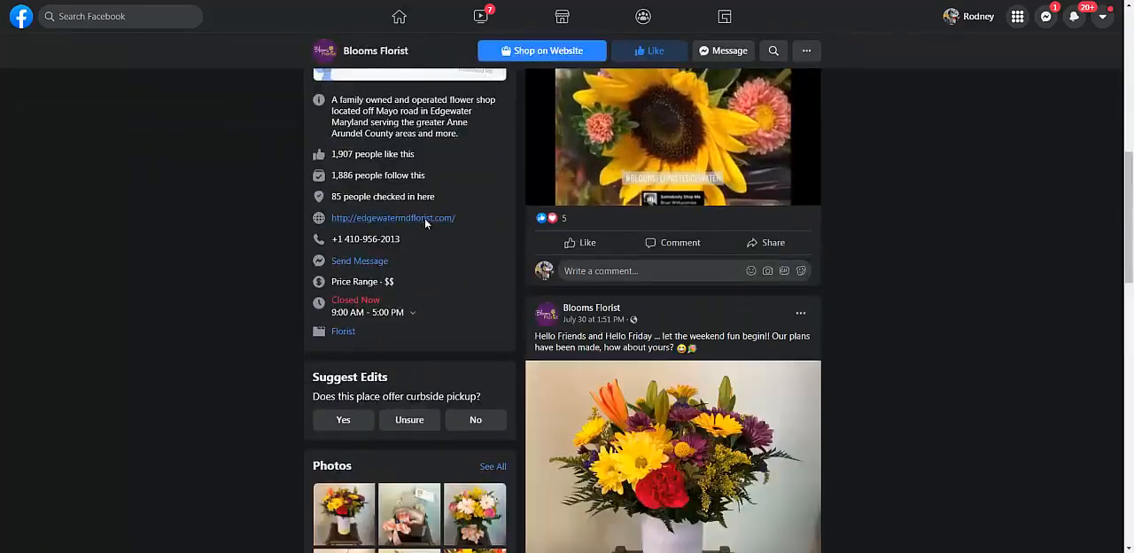
# Step: Visit Blooms Florist's Edgewater website and browse its bouquets and opening hours
pyautogui.click(392, 218)
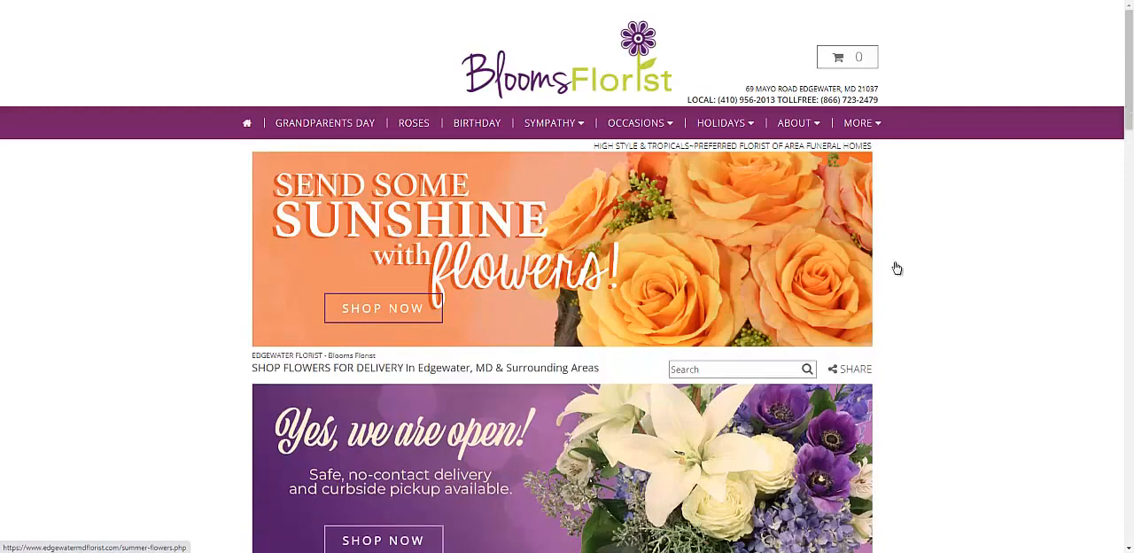
pyautogui.scroll(-3)
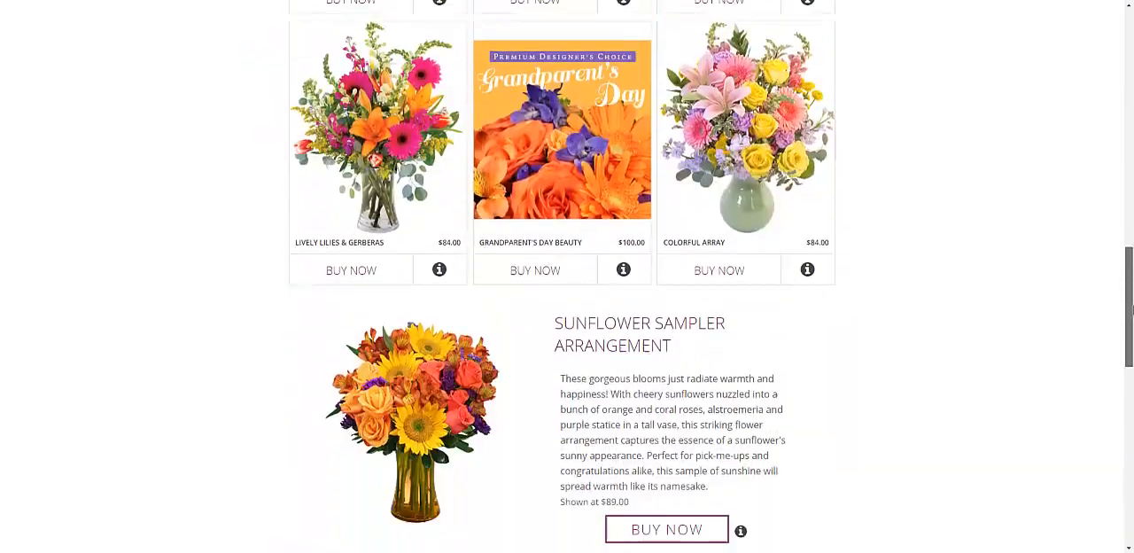
pyautogui.scroll(-3)
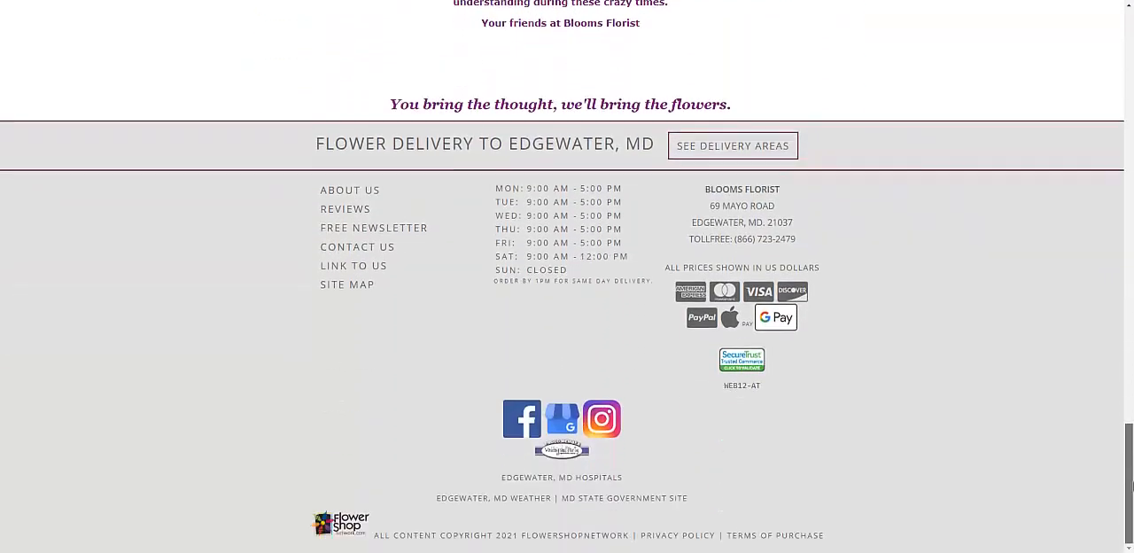
pyautogui.scroll(3)
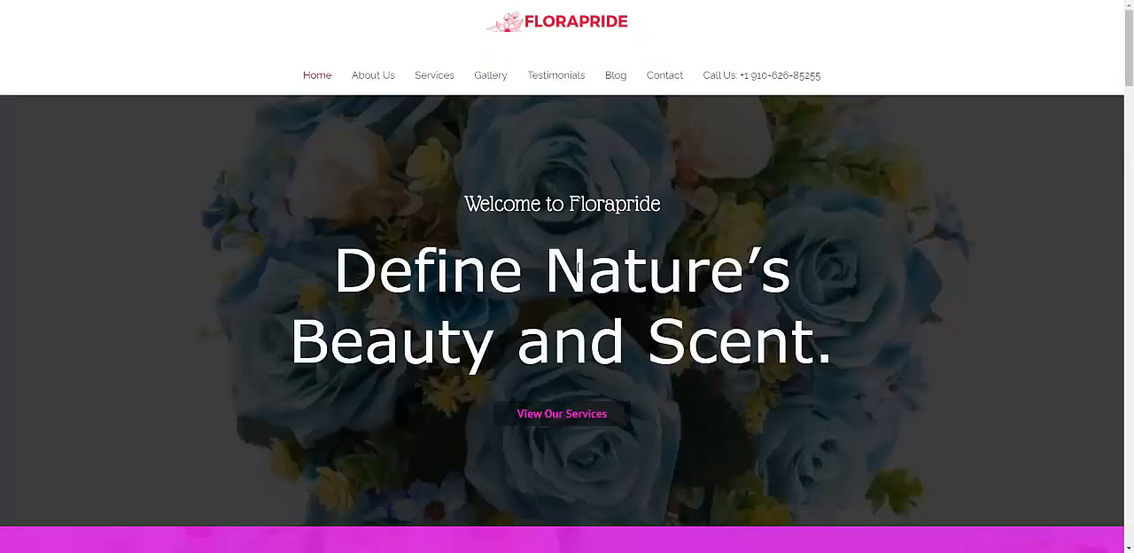
# Step: Scroll through Florapride's service prices, flower guide articles and free delivery offer, then back to top
pyautogui.scroll(-3)
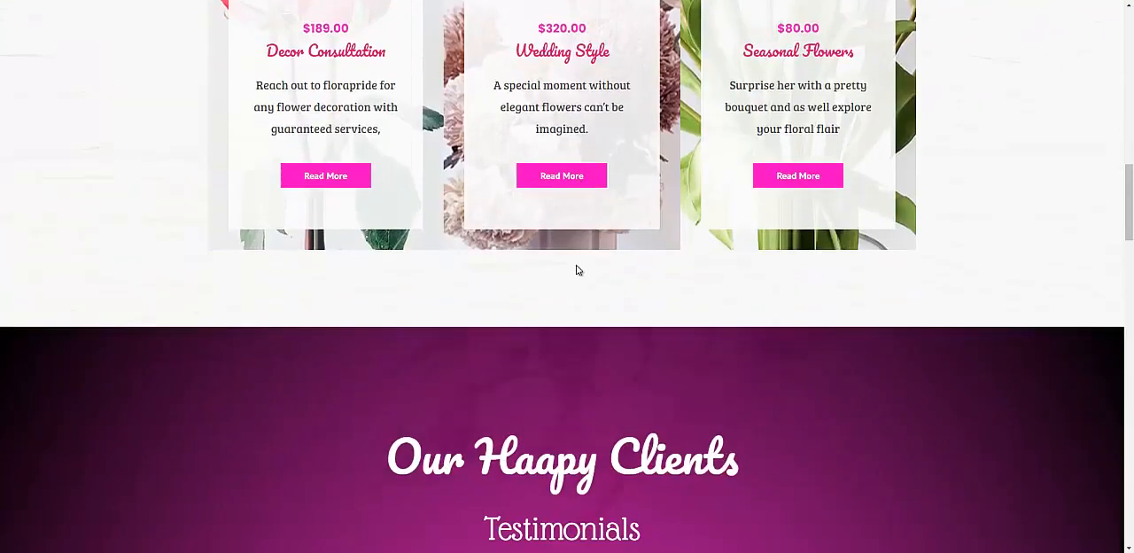
pyautogui.scroll(3)
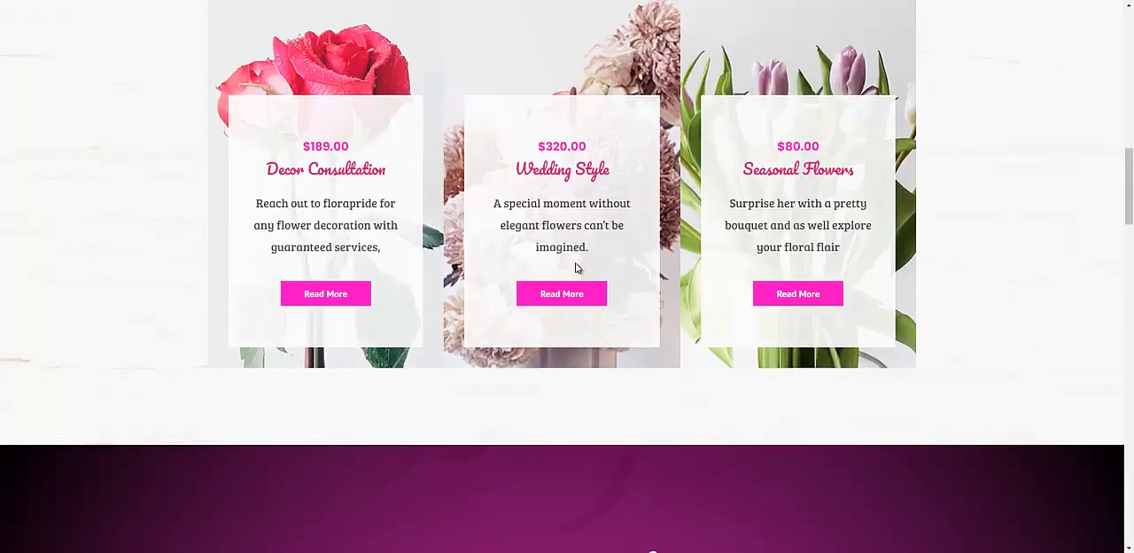
pyautogui.scroll(-3)
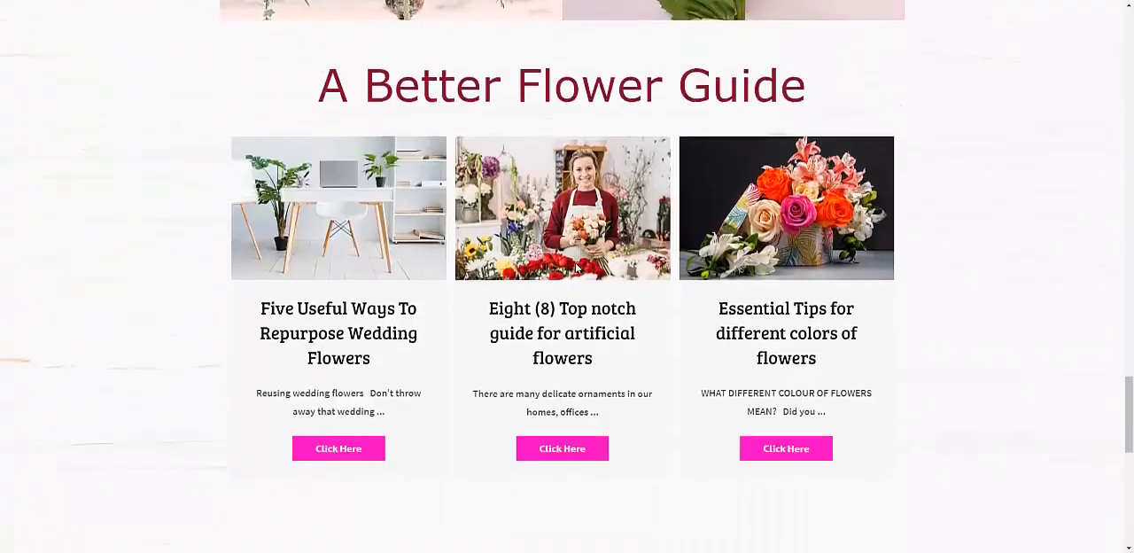
pyautogui.scroll(-3)
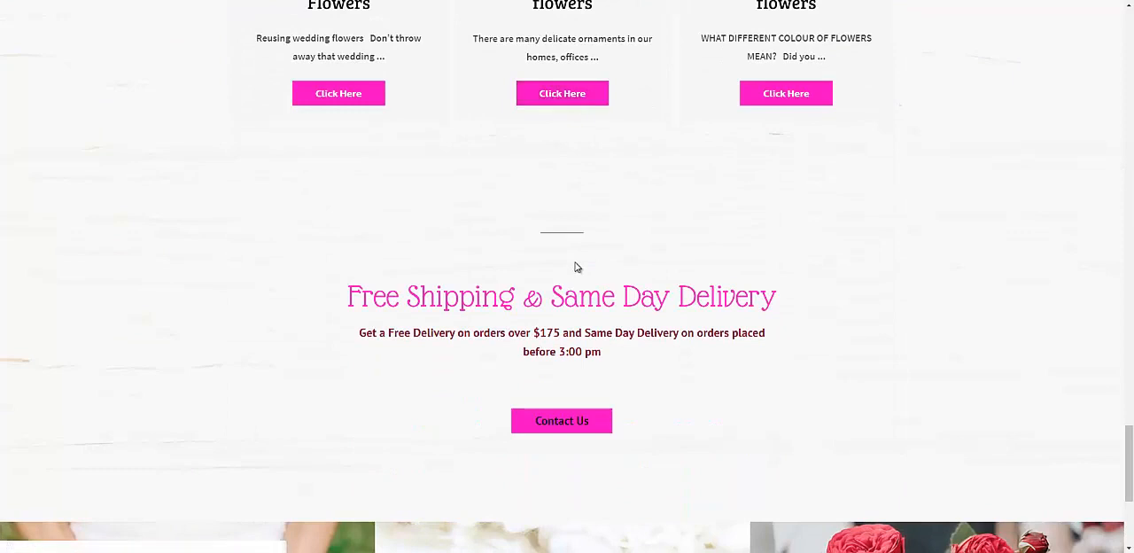
pyautogui.moveTo(589, 283)
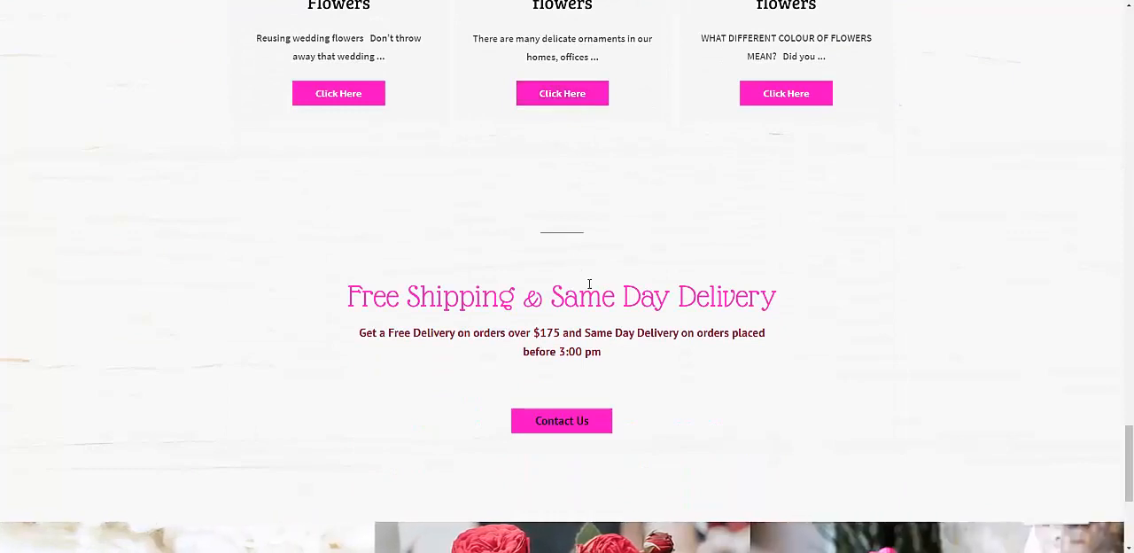
pyautogui.scroll(-3)
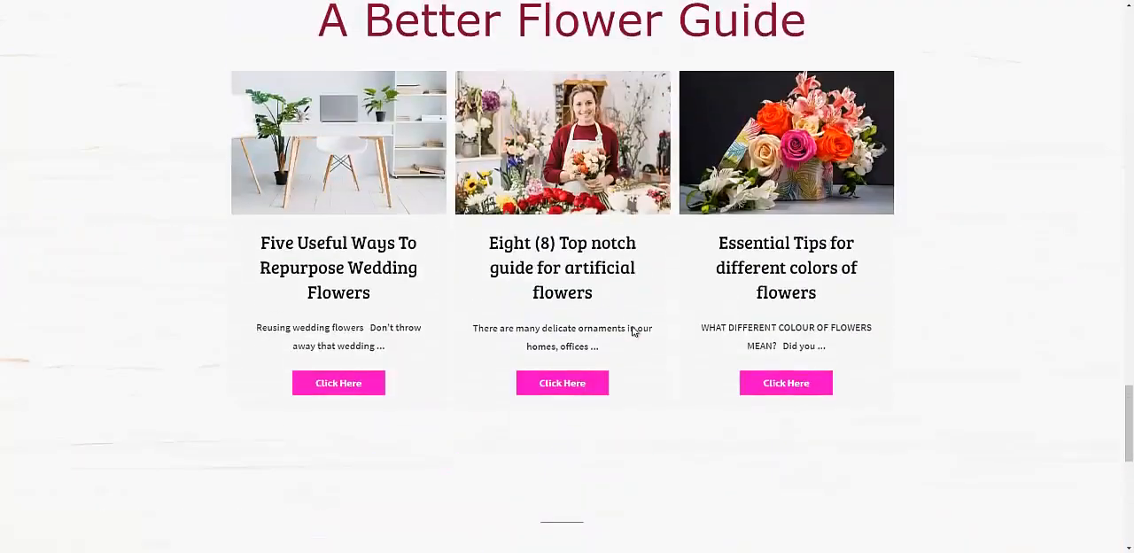
pyautogui.scroll(-3)
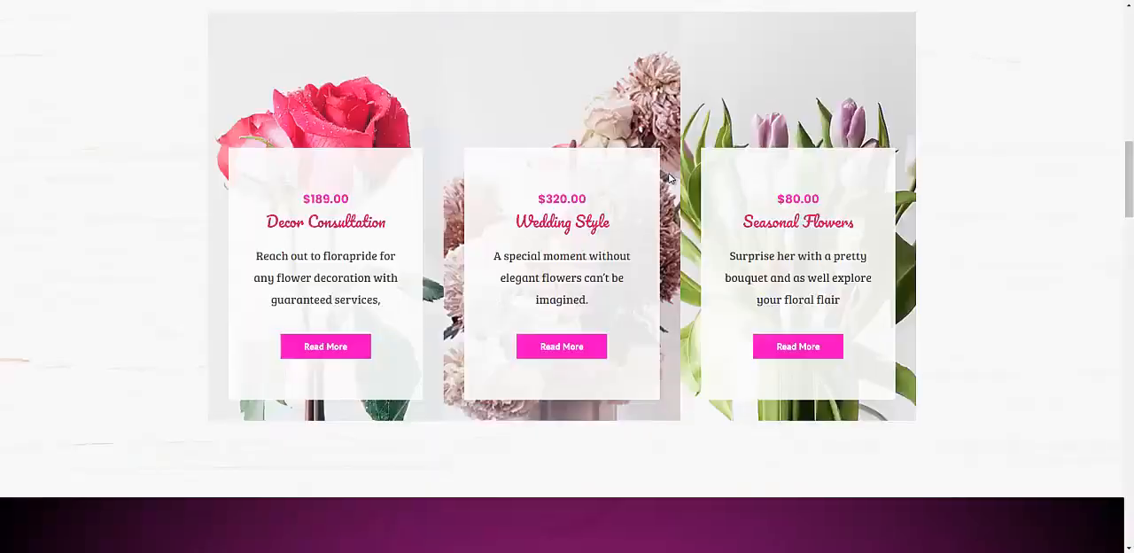
pyautogui.scroll(3)
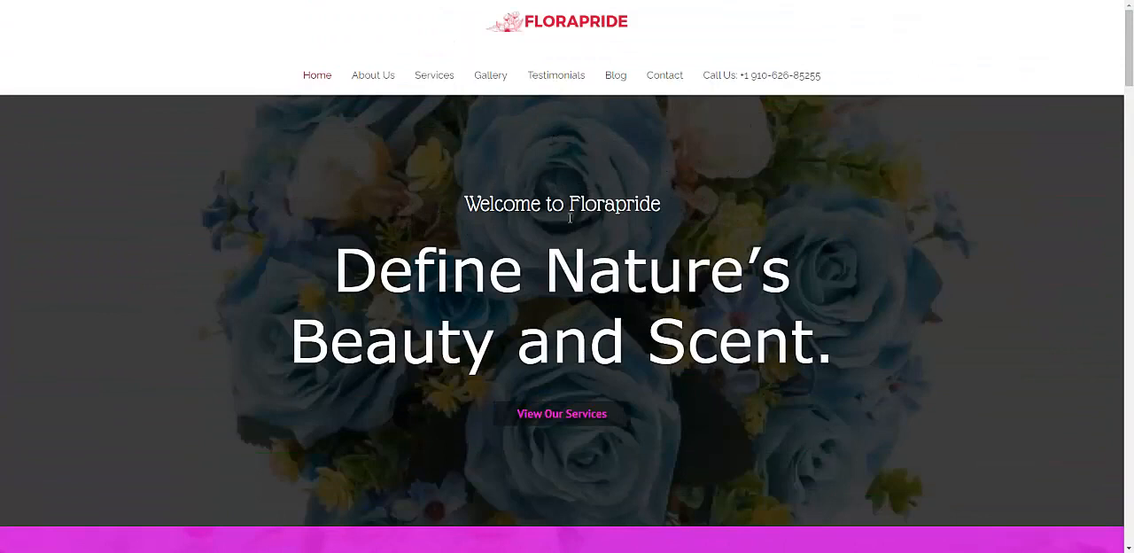
pyautogui.moveTo(542, 130)
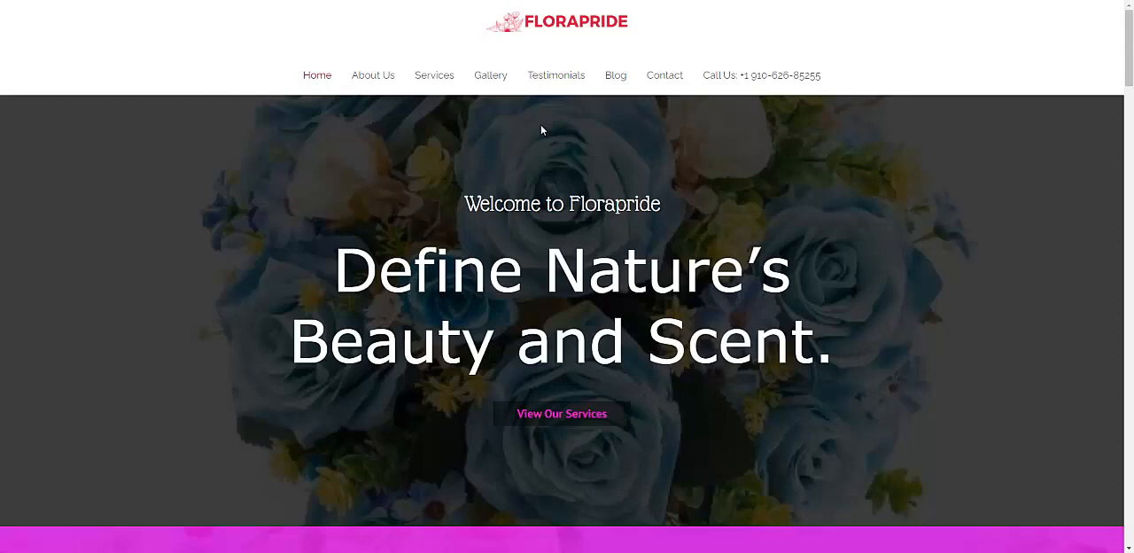
pyautogui.moveTo(739, 235)
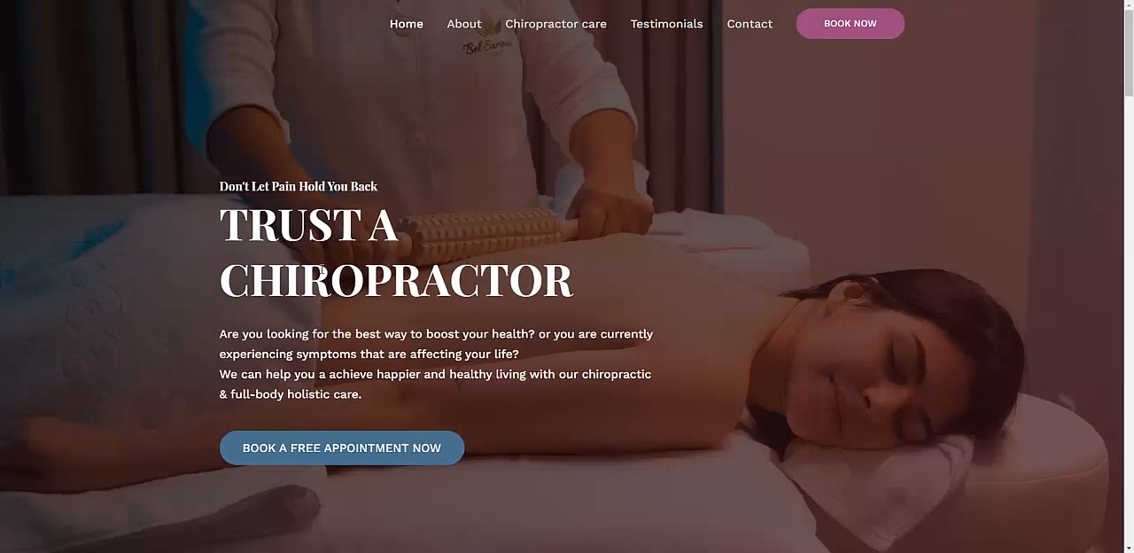
# Step: Browse the chiropractor's Sport Injuries, Work Injuries and Laser Therapy services, then the Florapride tab
pyautogui.scroll(-3)
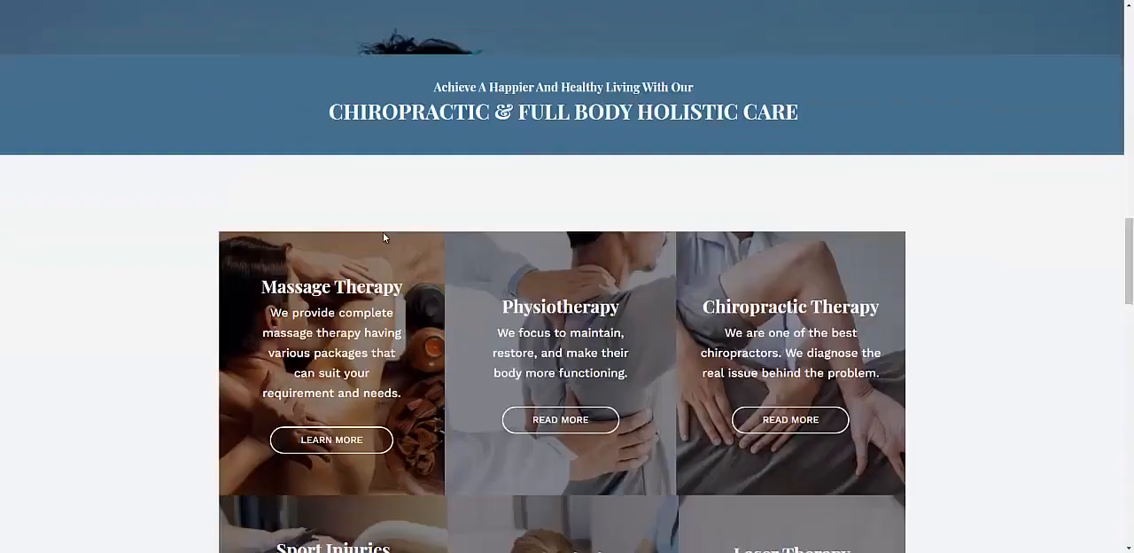
pyautogui.scroll(-3)
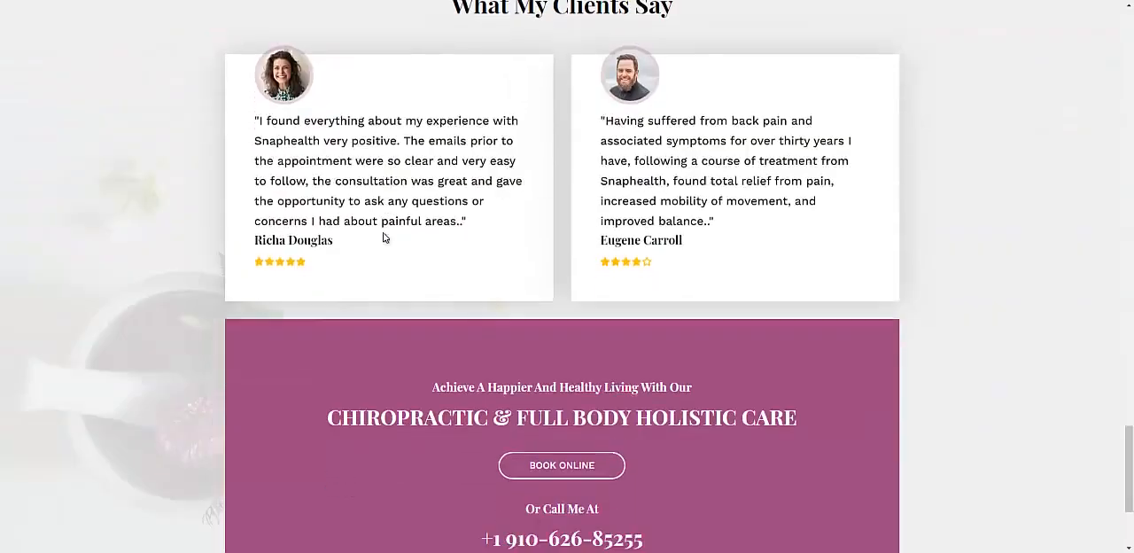
pyautogui.scroll(3)
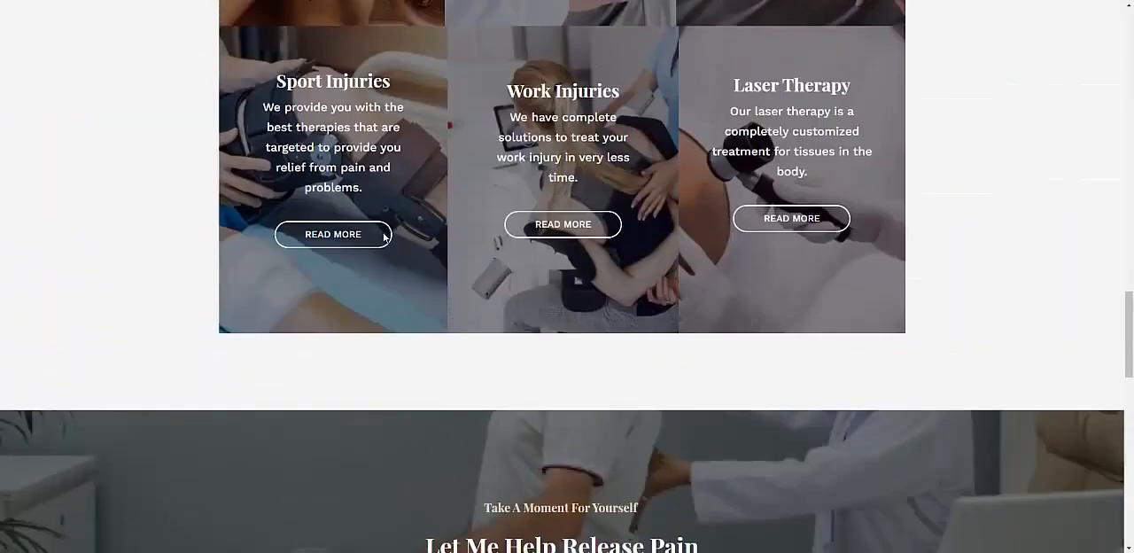
pyautogui.scroll(3)
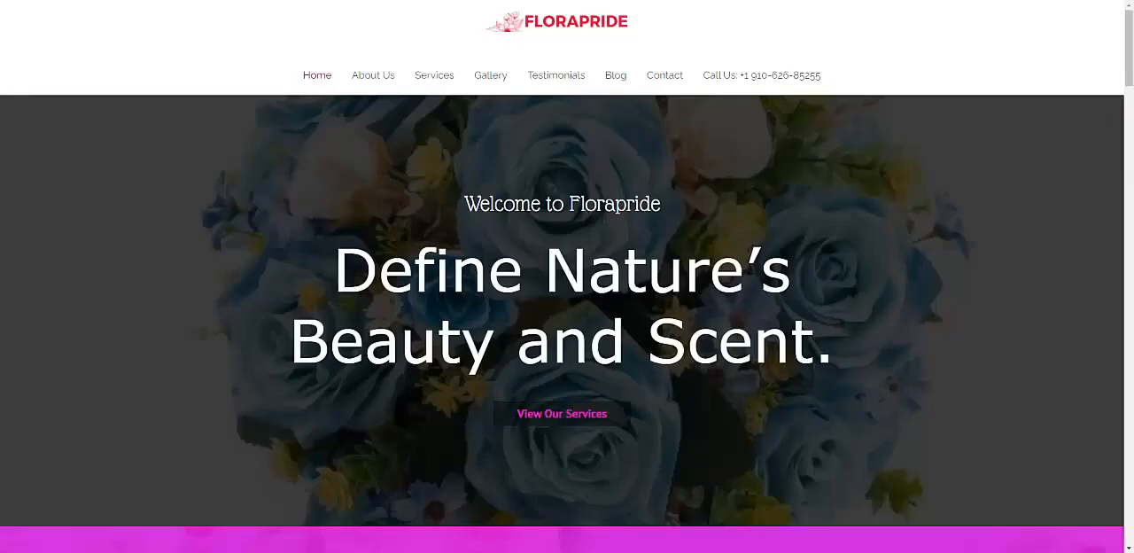
pyautogui.scroll(-3)
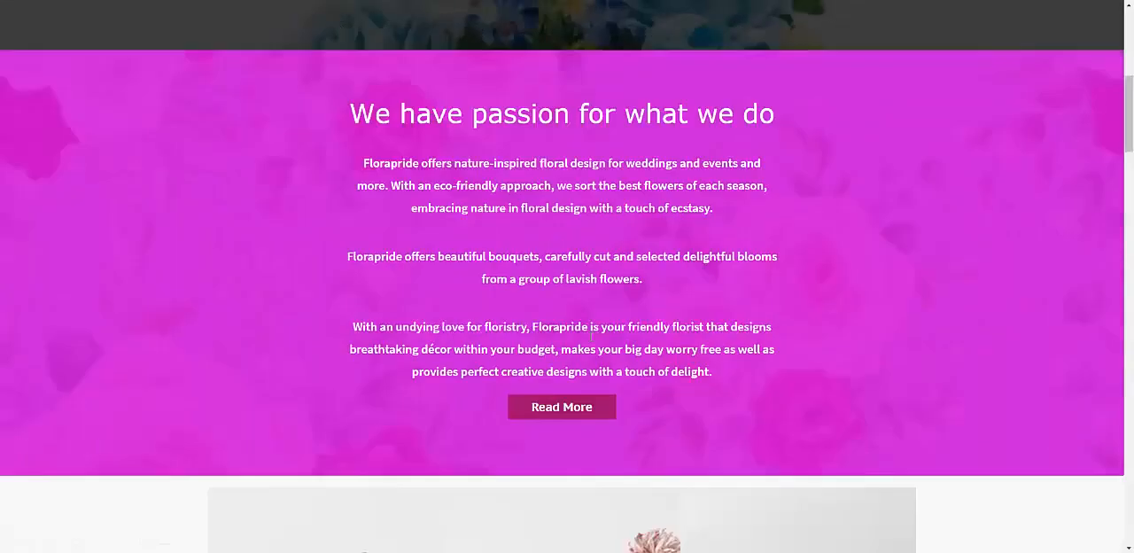
pyautogui.scroll(-3)
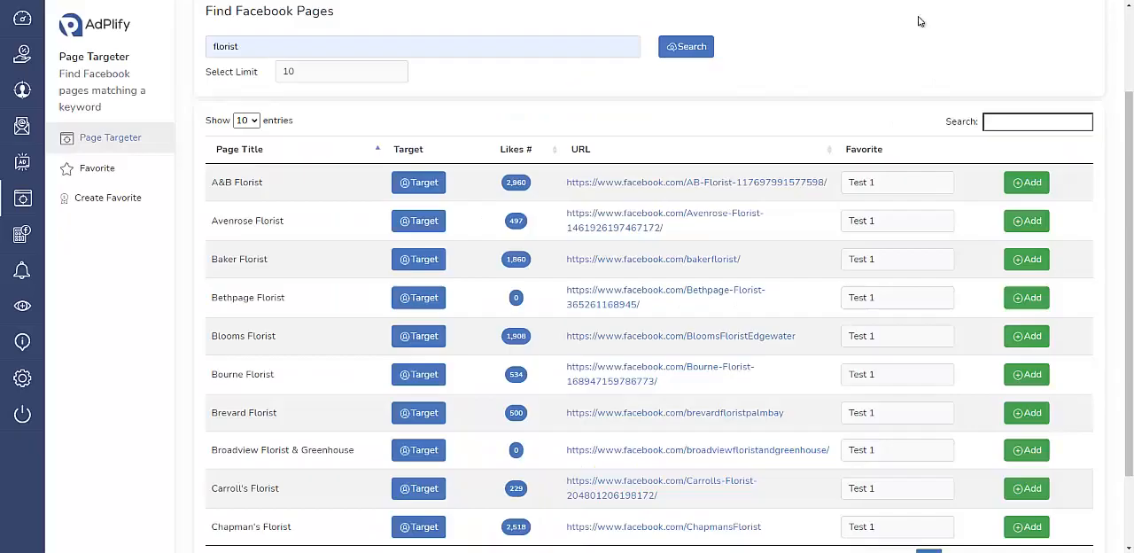
# Step: Scroll through the 48 florist page results, then return to the Dashboard
pyautogui.scroll(-3)
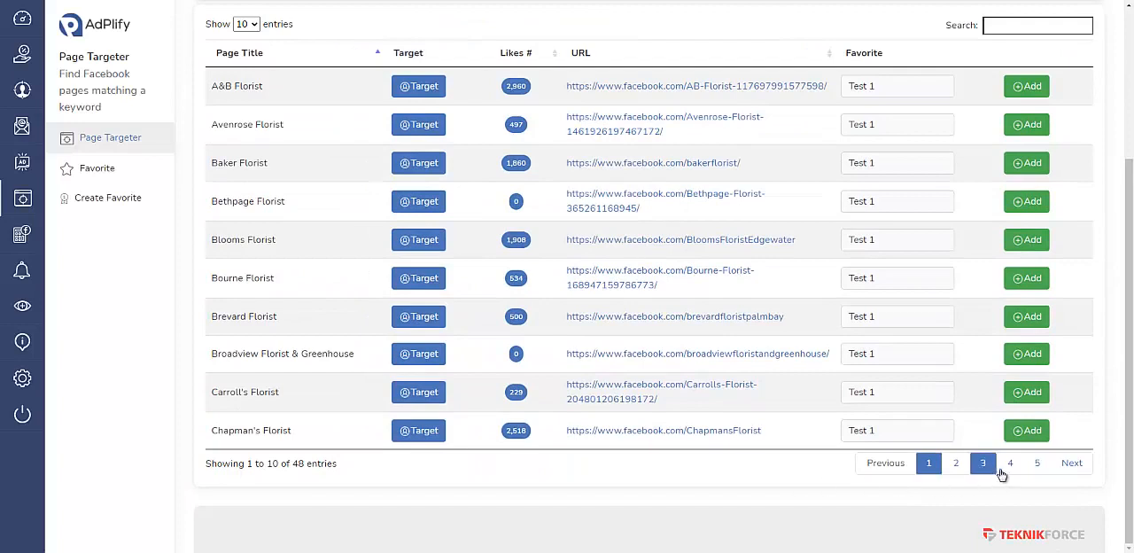
pyautogui.click(928, 462)
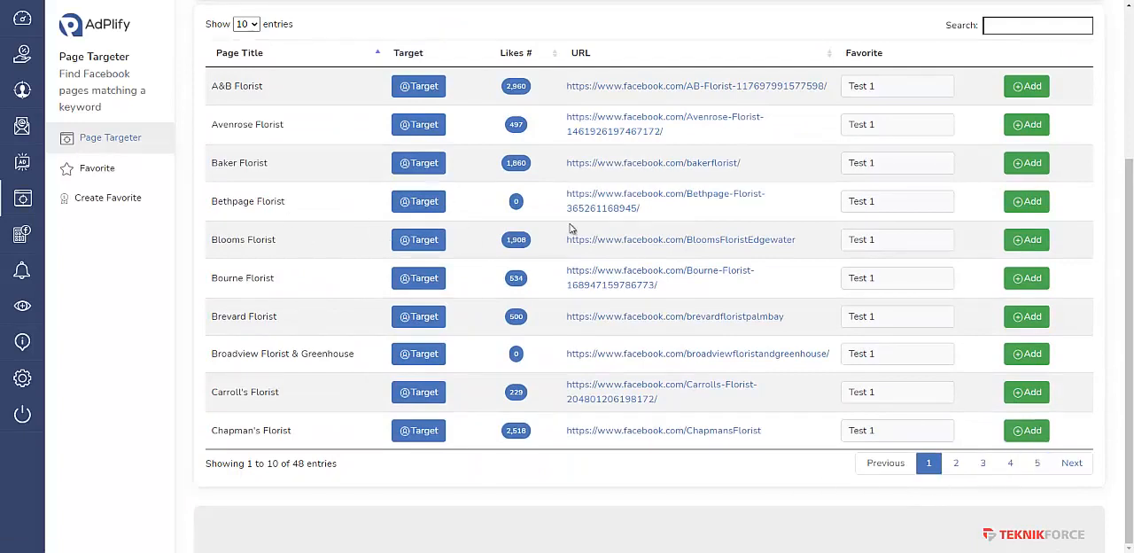
pyautogui.moveTo(763, 224)
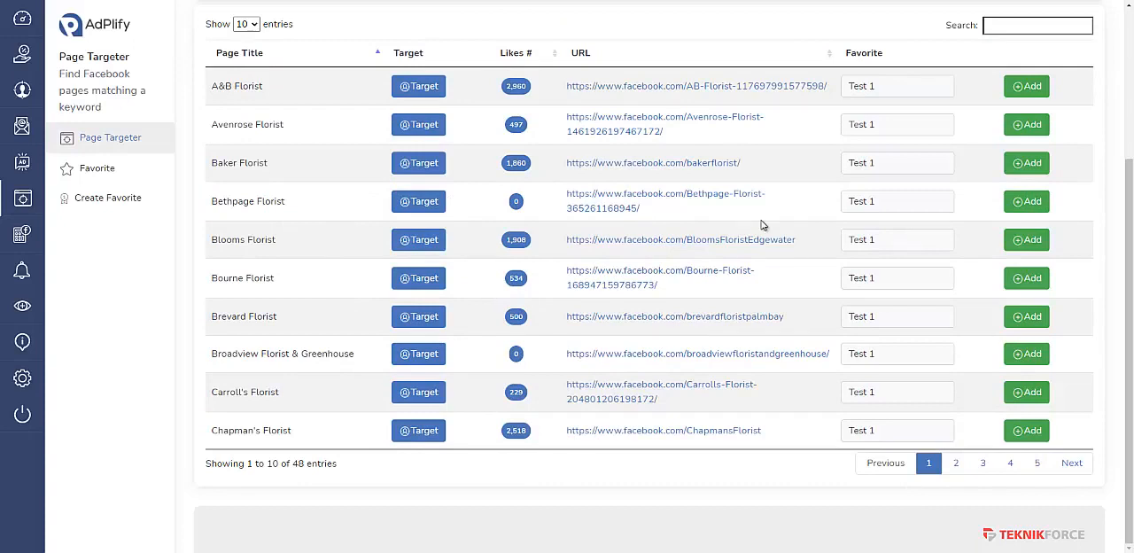
pyautogui.click(22, 18)
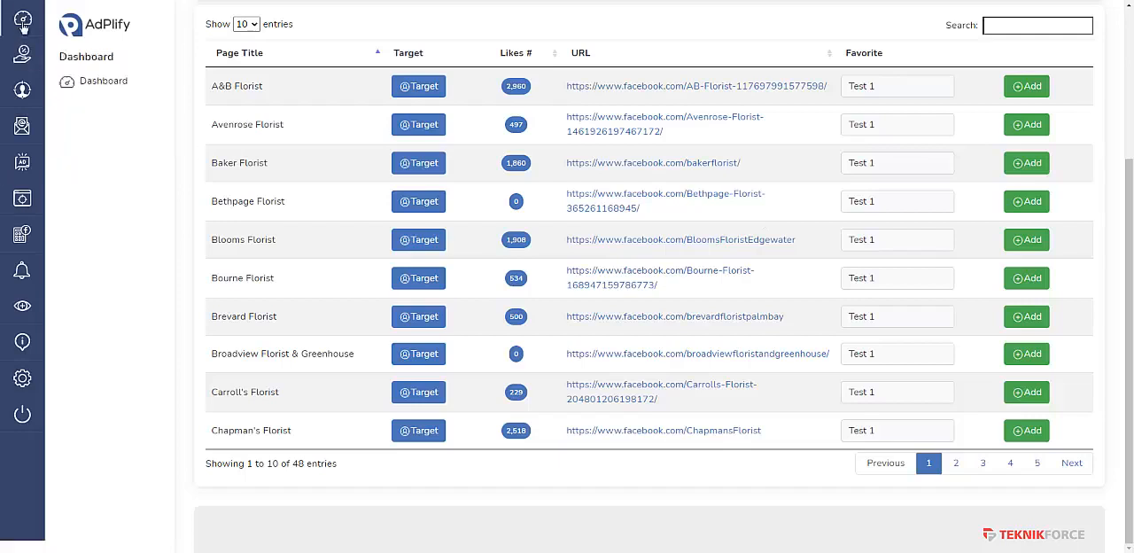
# Step: Open the Dashboard tool overview and launch the FB ROI Calculator
pyautogui.click(103, 80)
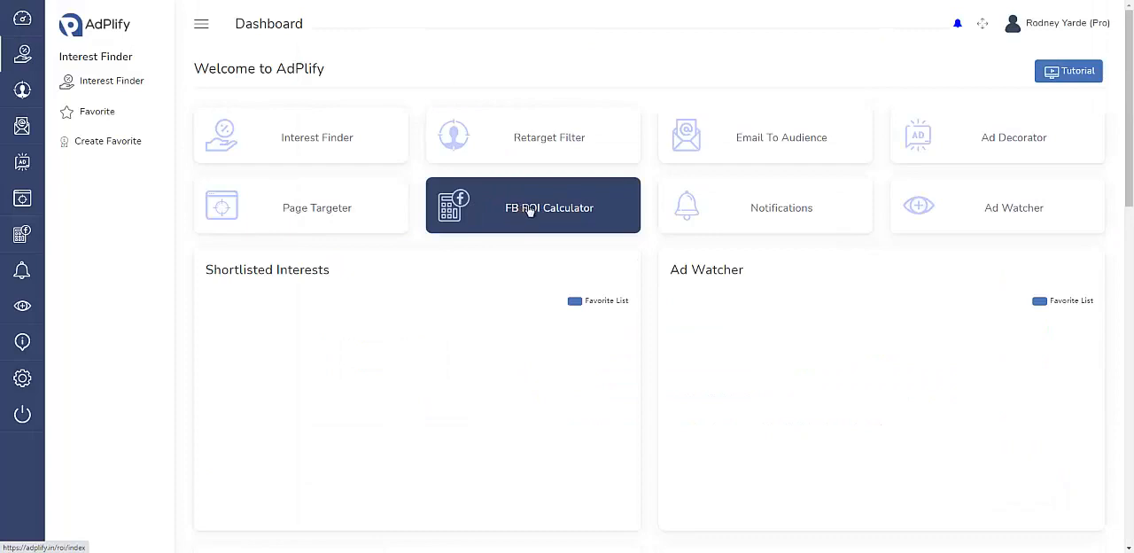
pyautogui.moveTo(1013, 217)
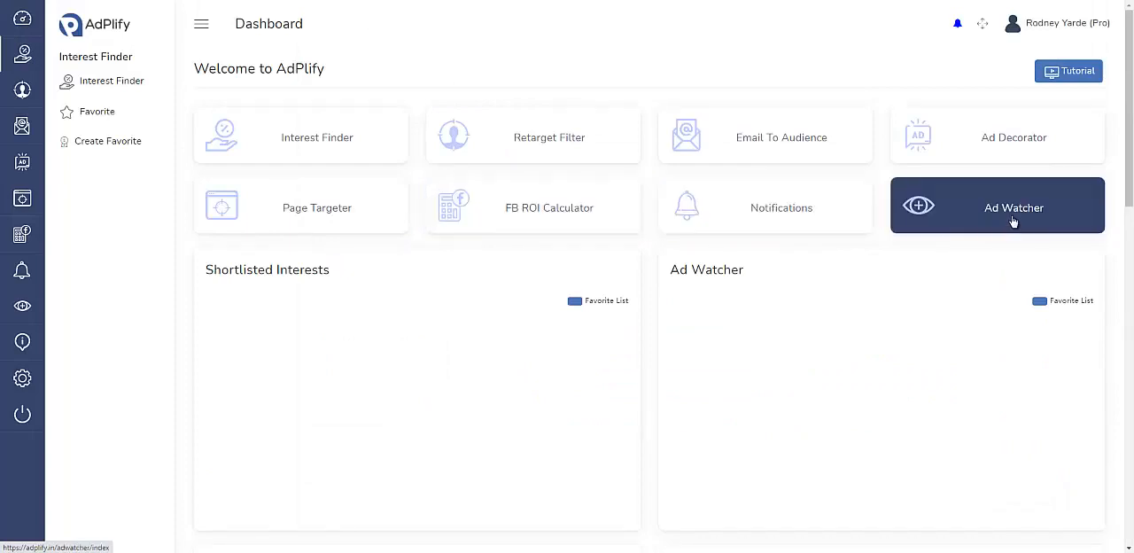
pyautogui.moveTo(1013, 217)
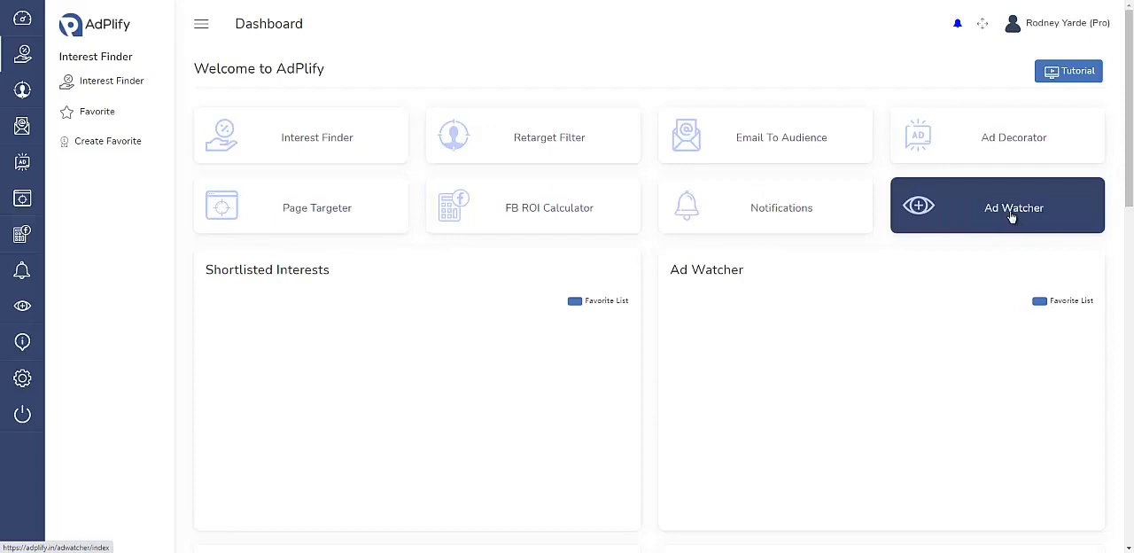
pyautogui.moveTo(765, 207)
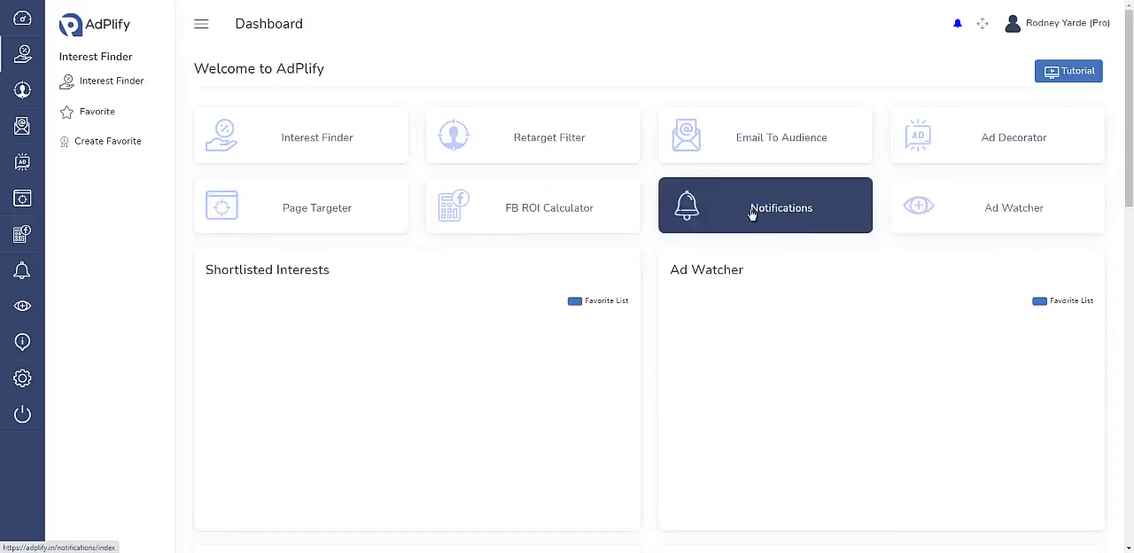
pyautogui.moveTo(749, 209)
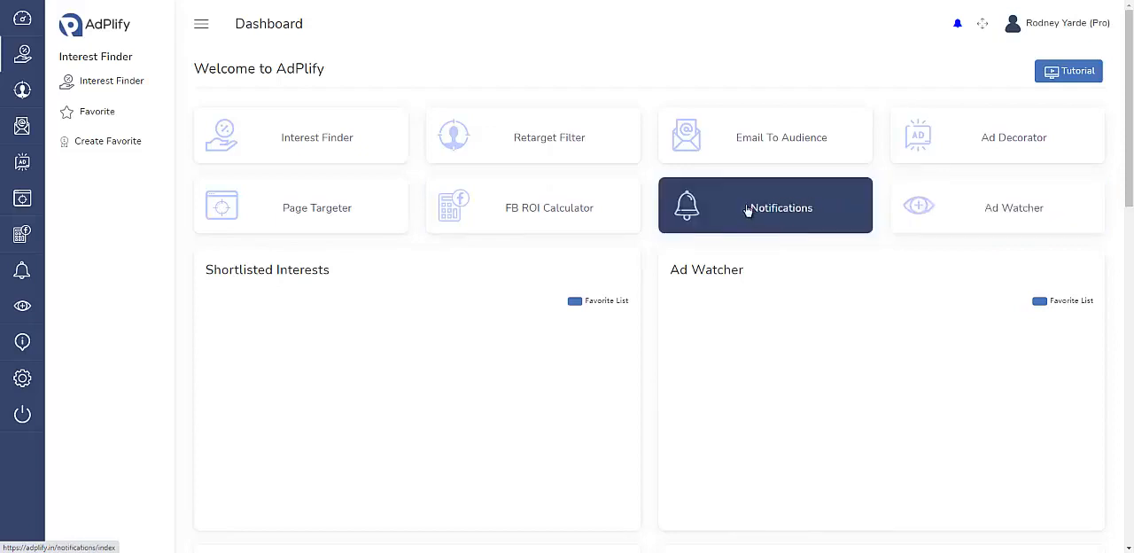
pyautogui.moveTo(549, 208)
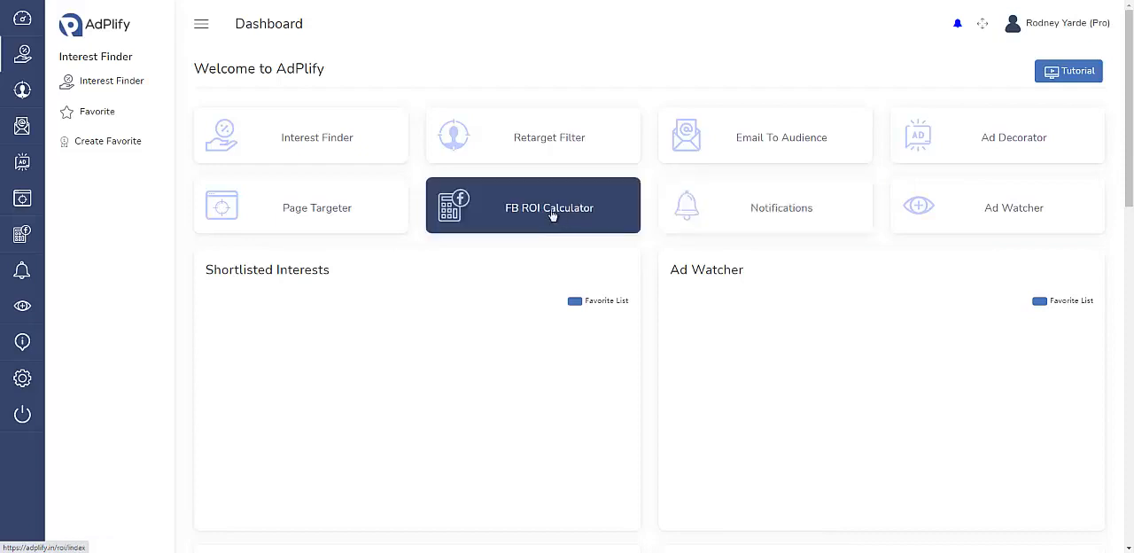
pyautogui.moveTo(538, 212)
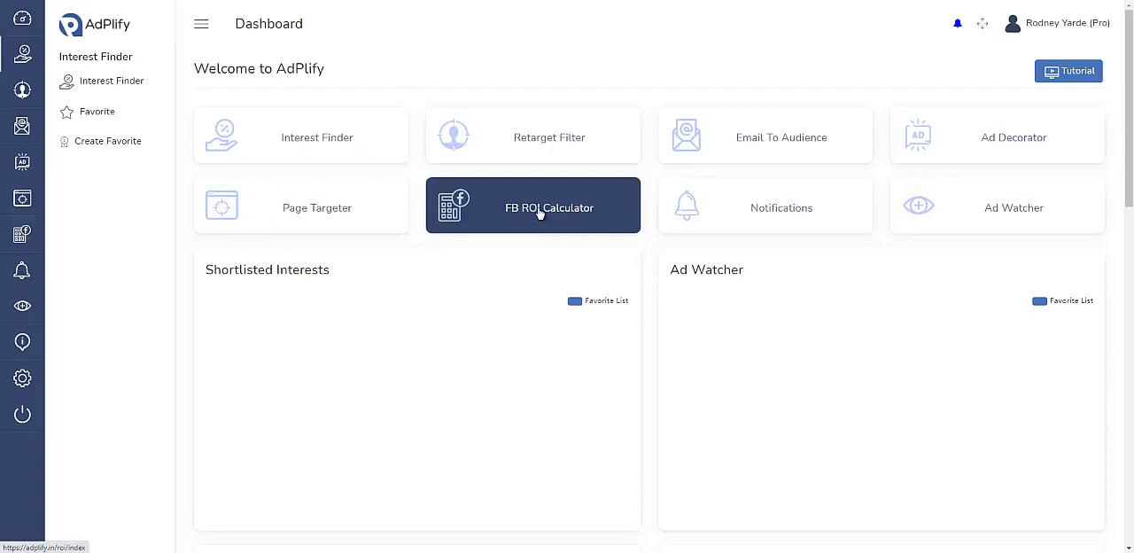
pyautogui.moveTo(523, 215)
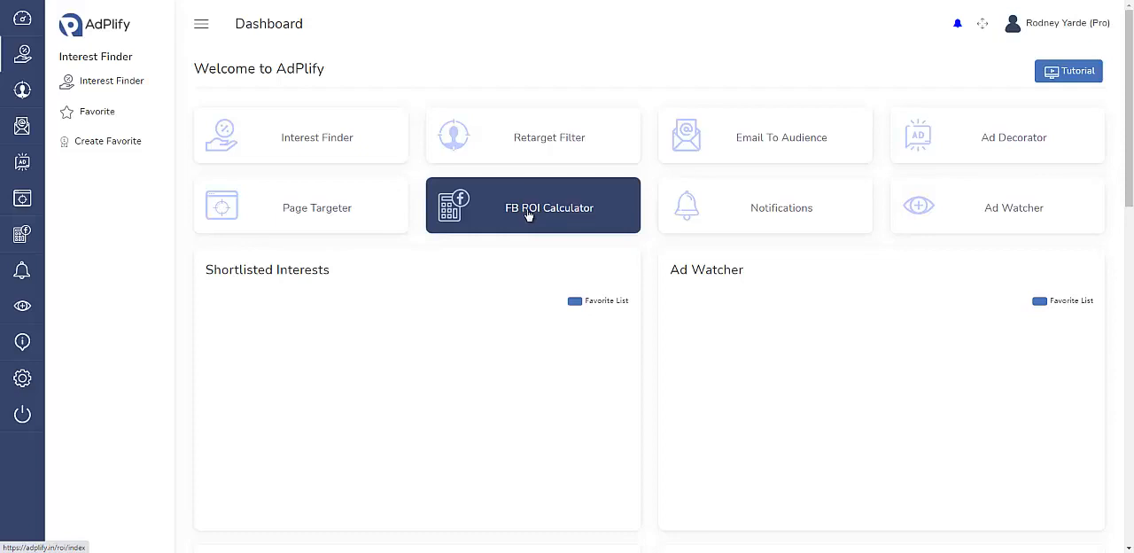
pyautogui.click(532, 208)
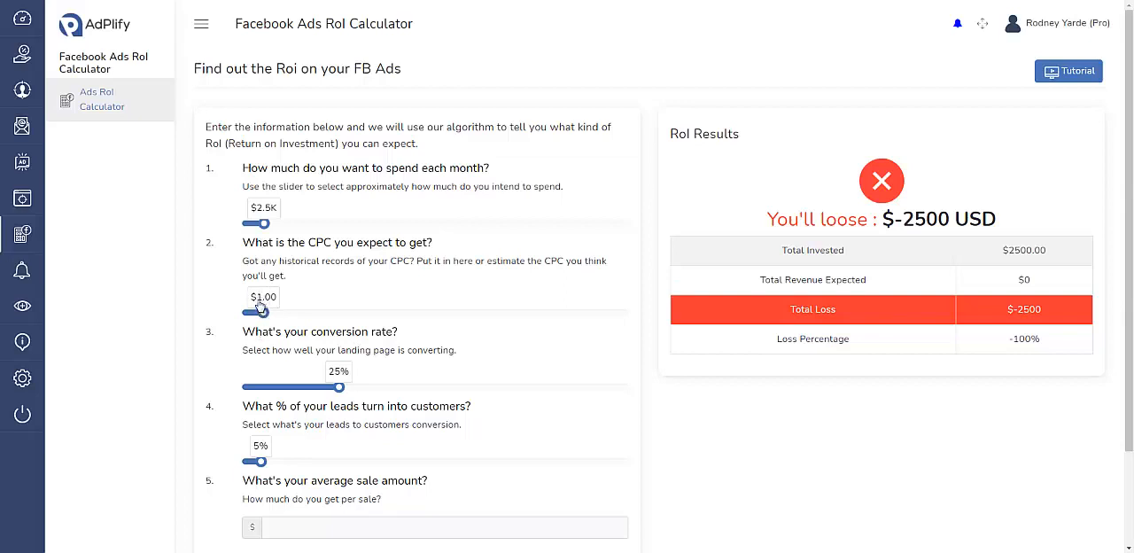
# Step: Scroll down the ROI Calculator to the blank average sale amount field
pyautogui.scroll(-3)
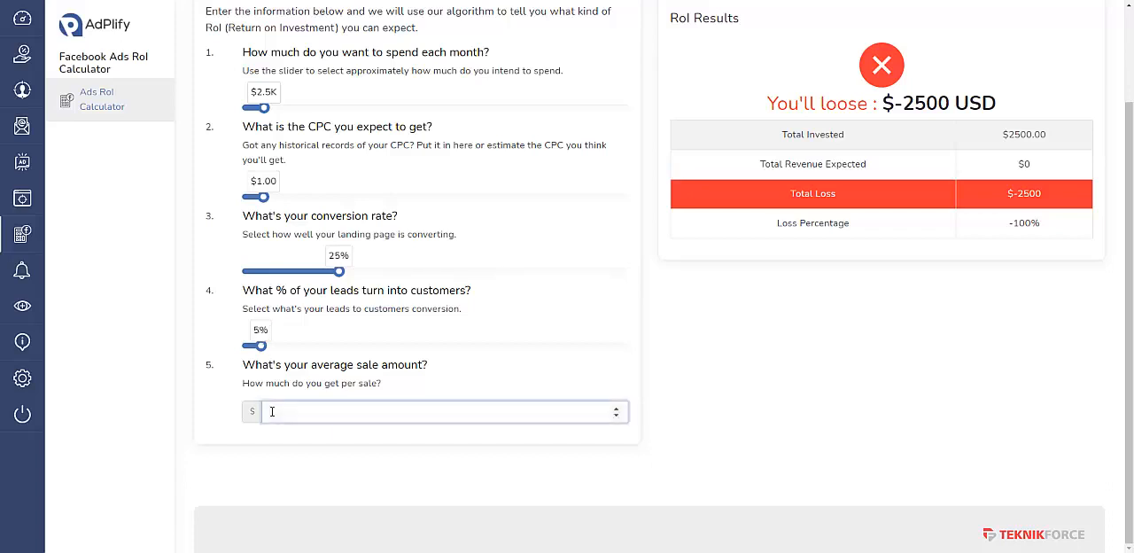
# Step: Try average sale amounts of $10 and $50, then settle on $77
pyautogui.write('10')
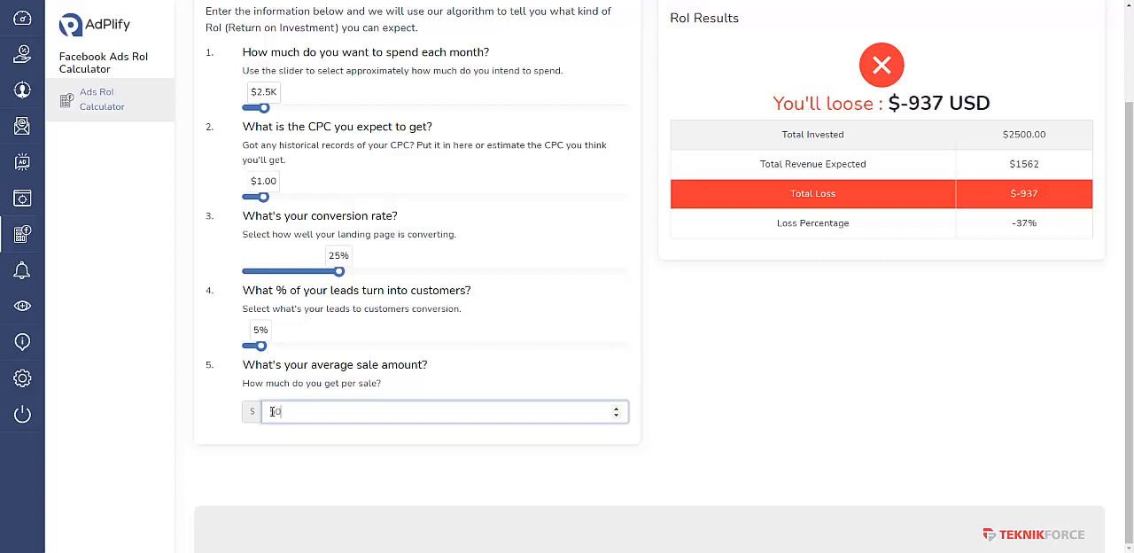
pyautogui.write('50')
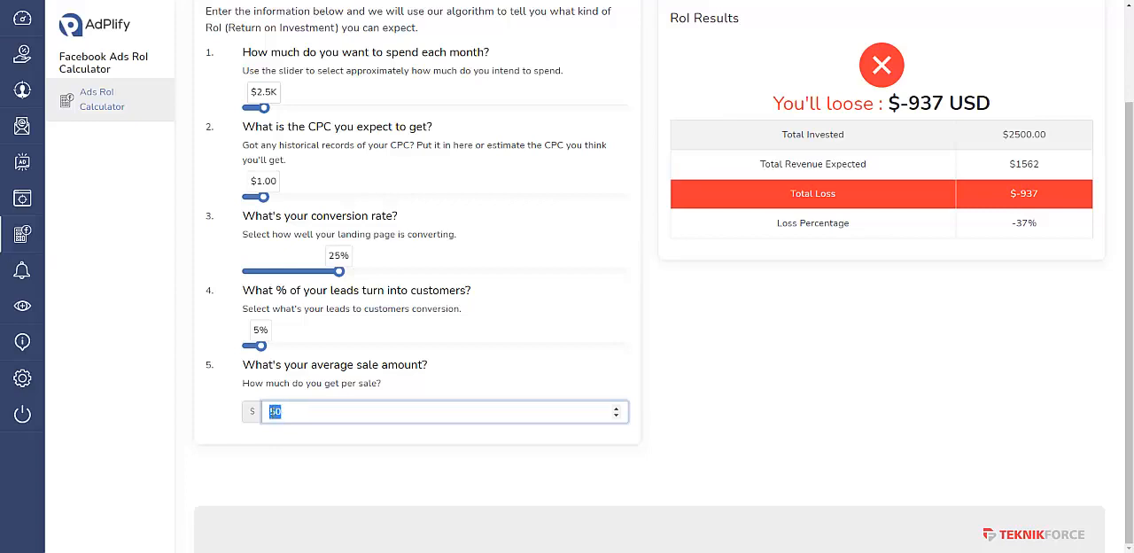
pyautogui.write('1')
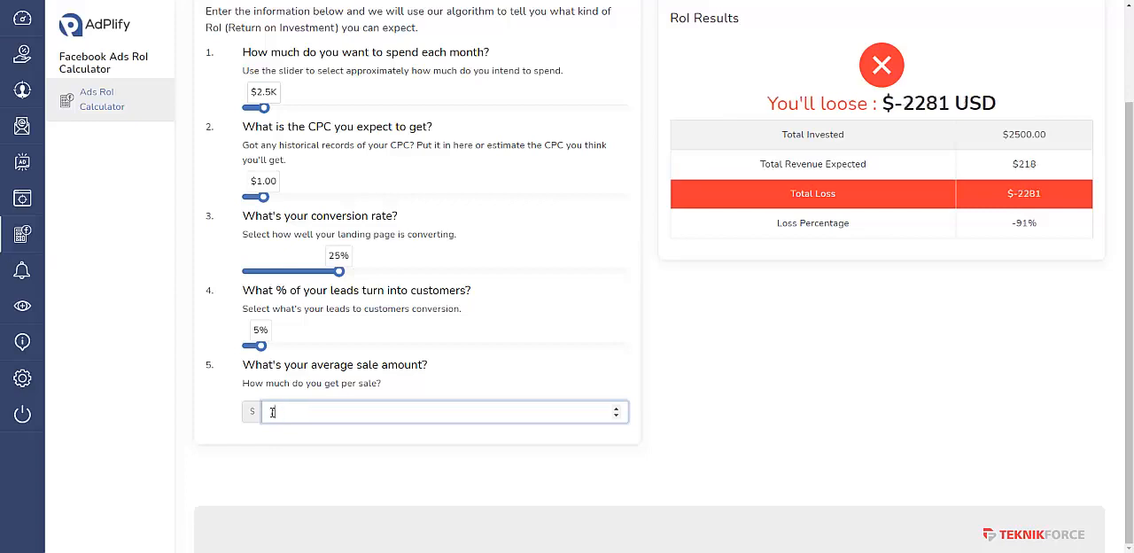
pyautogui.write('7')
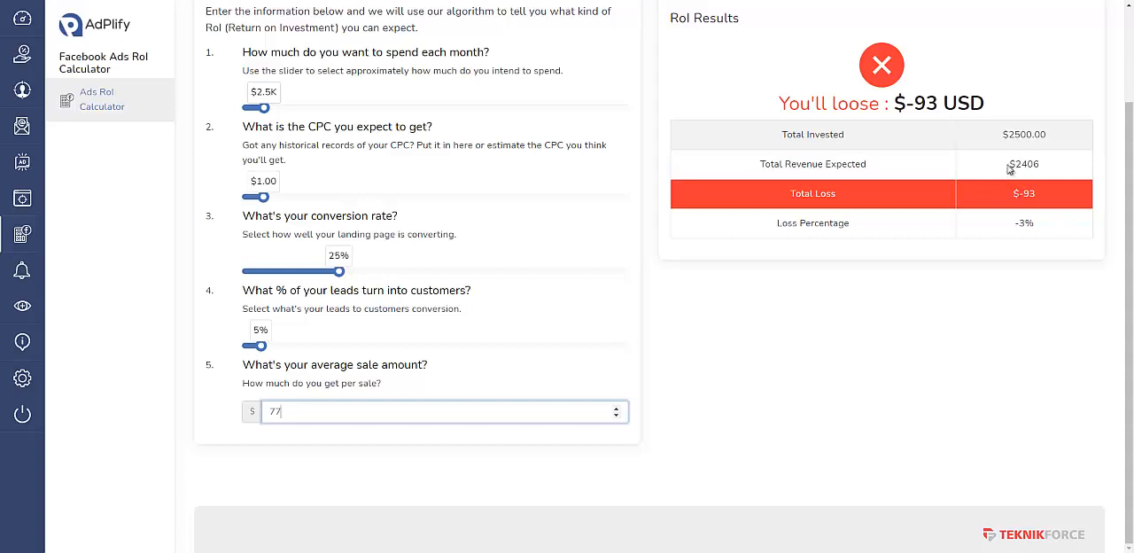
pyautogui.moveTo(438, 359)
pyautogui.write('97')
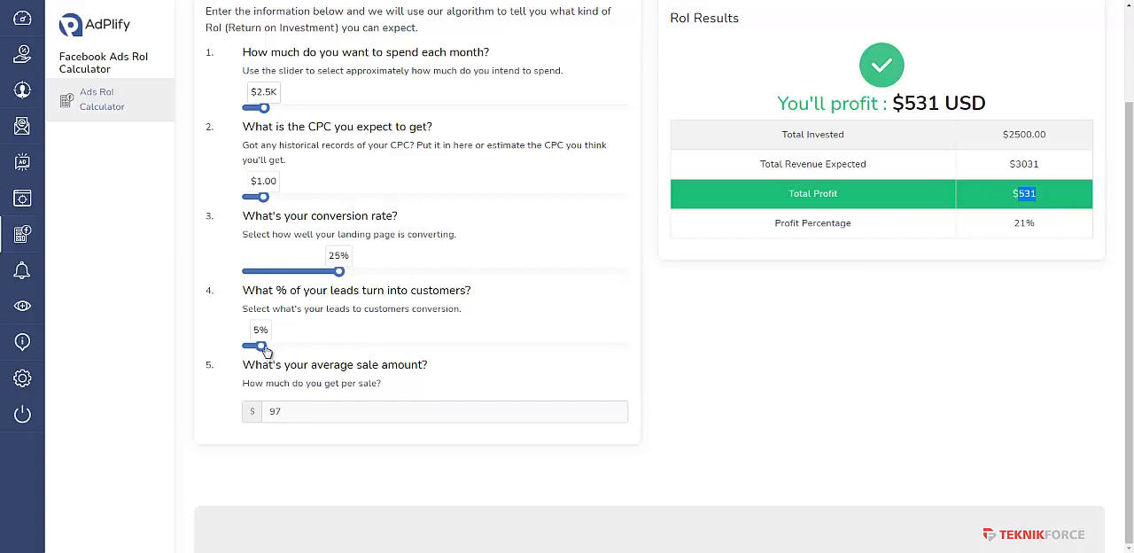
# Step: Raise the leads-to-customers rate from 5% to 9% and highlight the $2956 total profit
pyautogui.moveTo(260, 345); pyautogui.dragTo(280, 346)
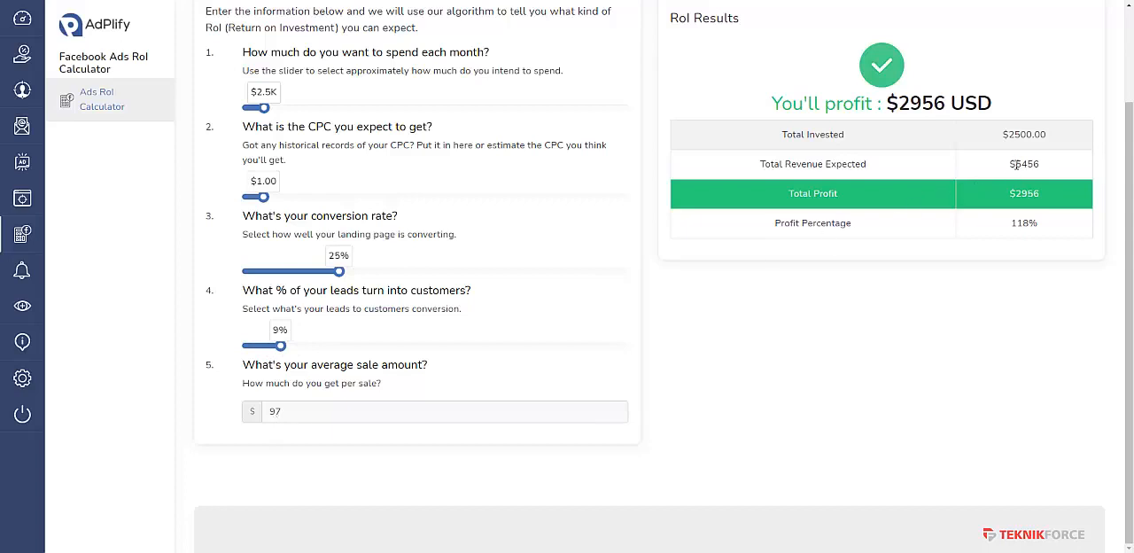
pyautogui.doubleClick(1023, 193)
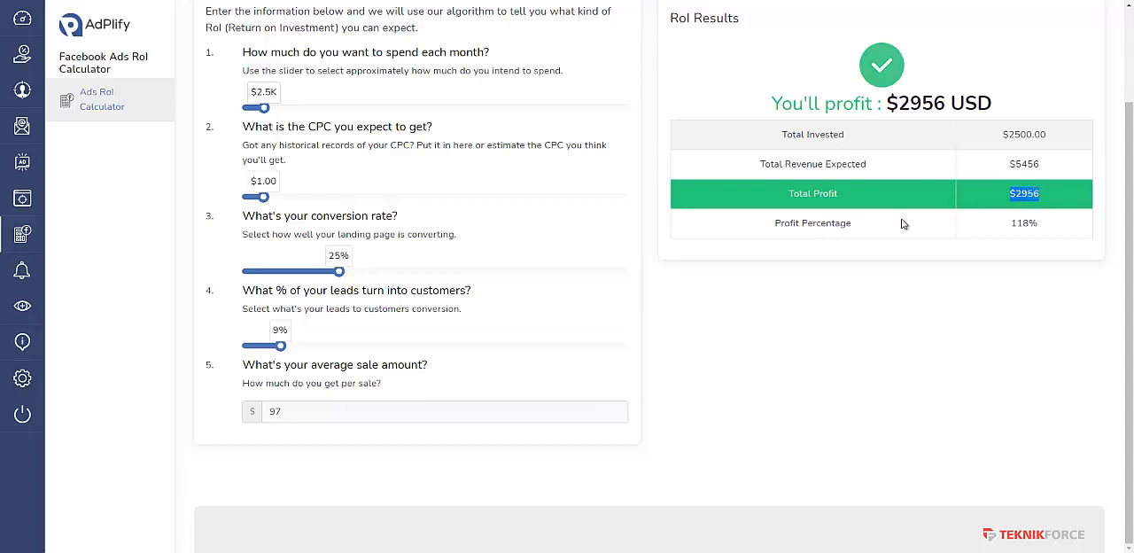
pyautogui.moveTo(468, 306)
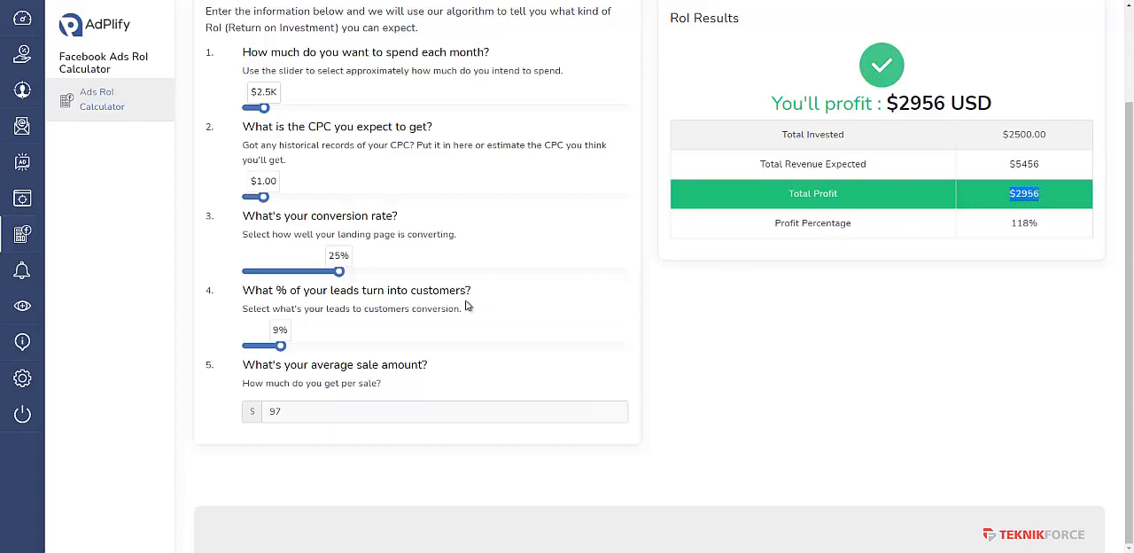
pyautogui.moveTo(523, 257)
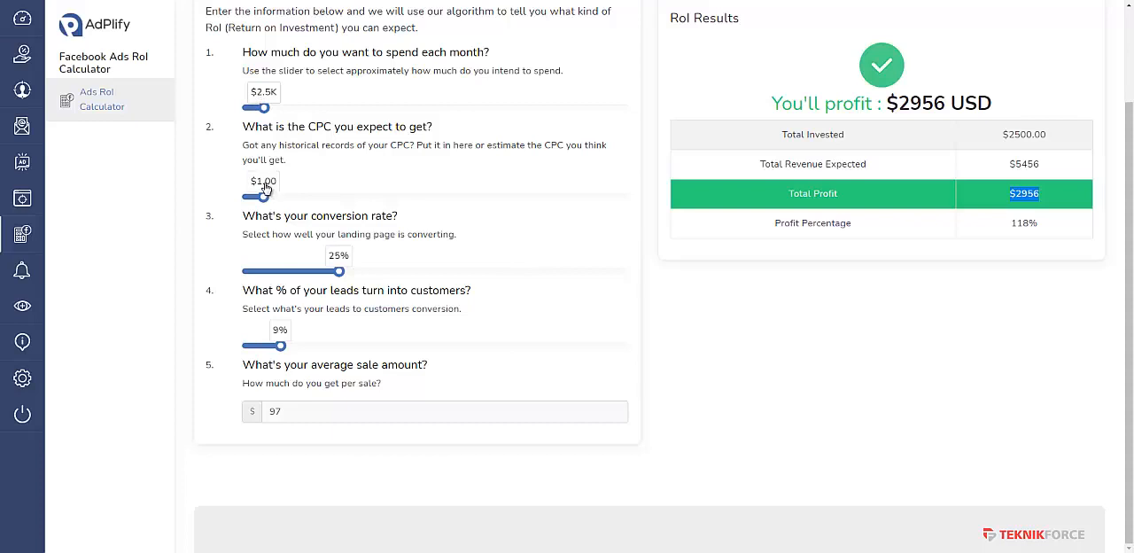
pyautogui.moveTo(342, 277)
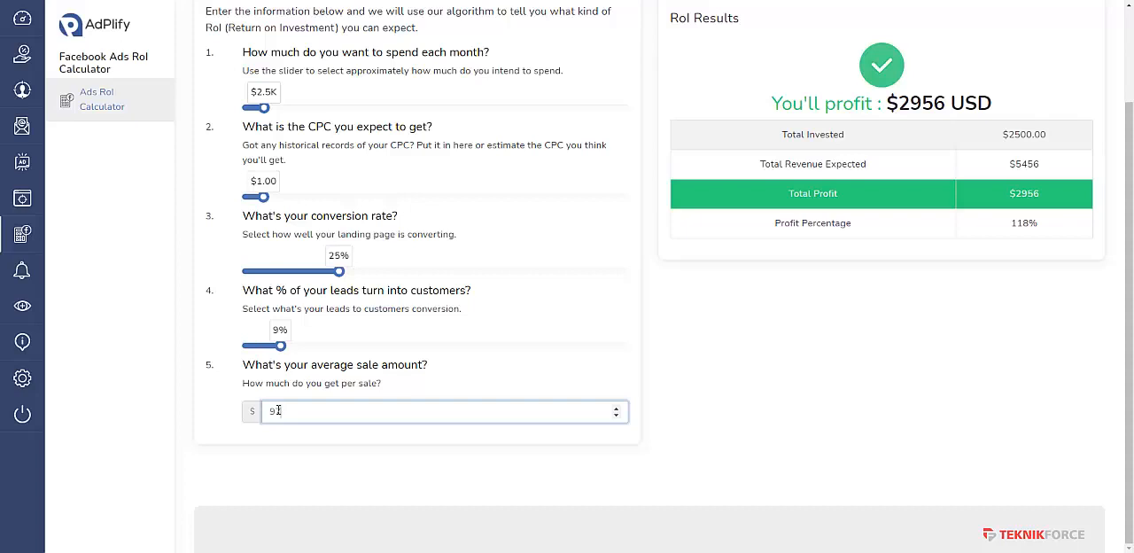
pyautogui.write('7')
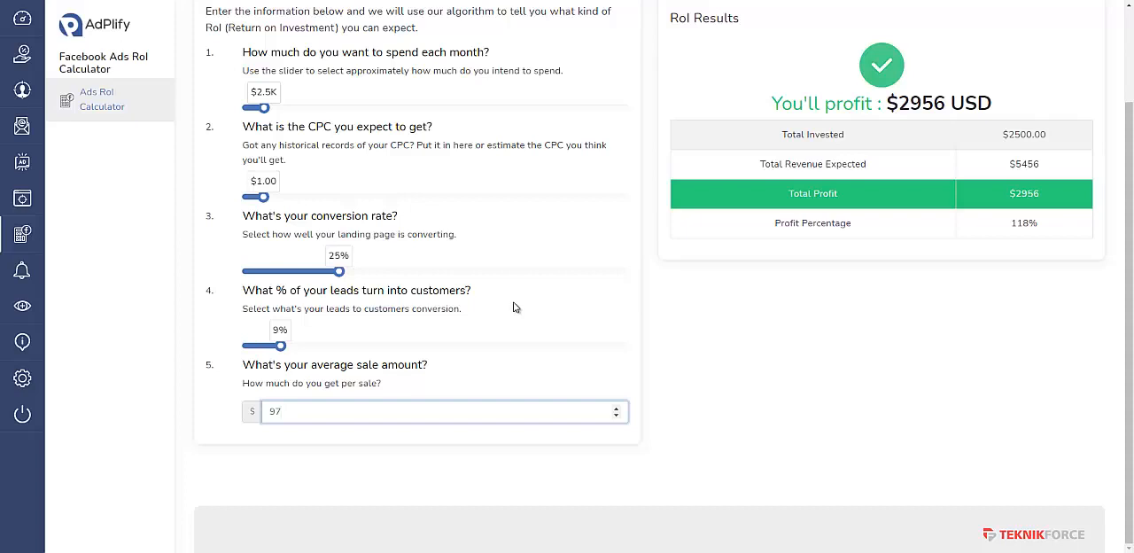
pyautogui.click(443, 411)
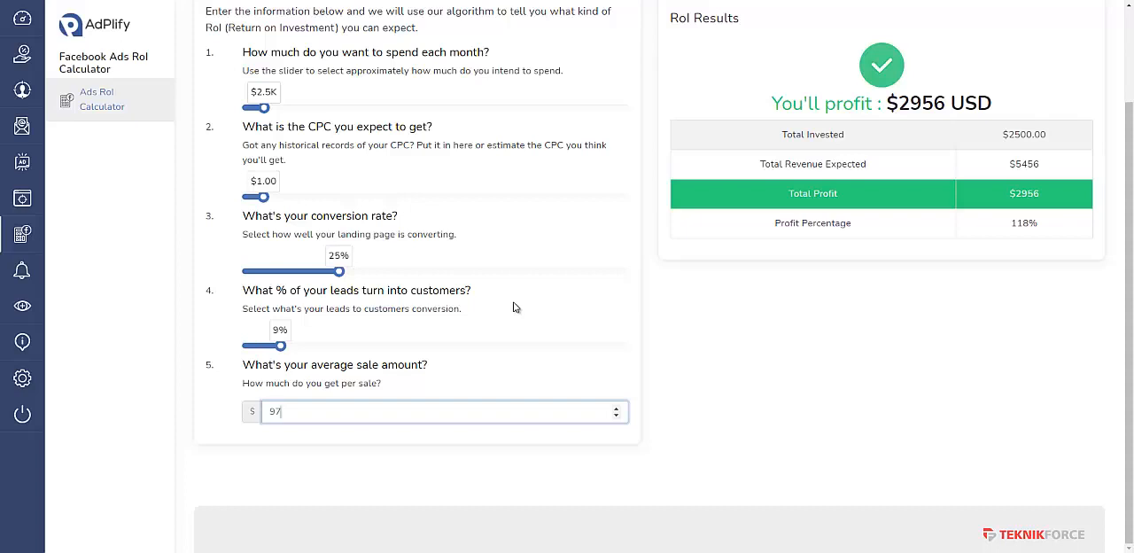